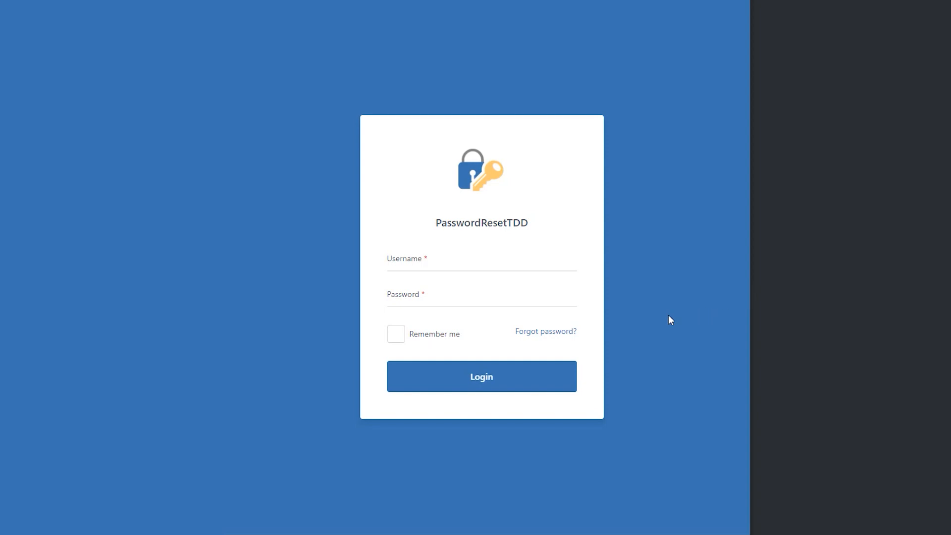
- Paste the account email into the Forgot password form and send the reset instructions
{"action": "left_click", "coordinate": [545, 332]}
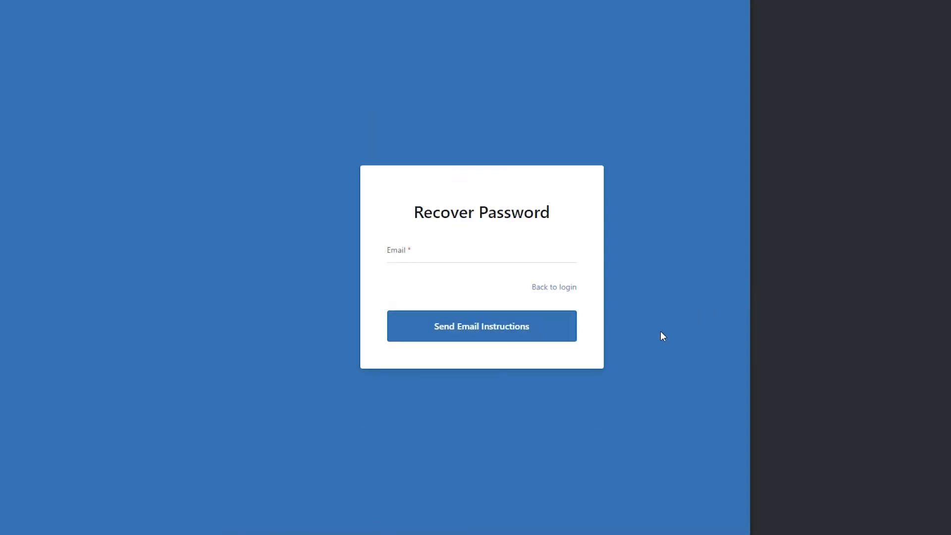
{"action": "right_click", "coordinate": [491, 261]}
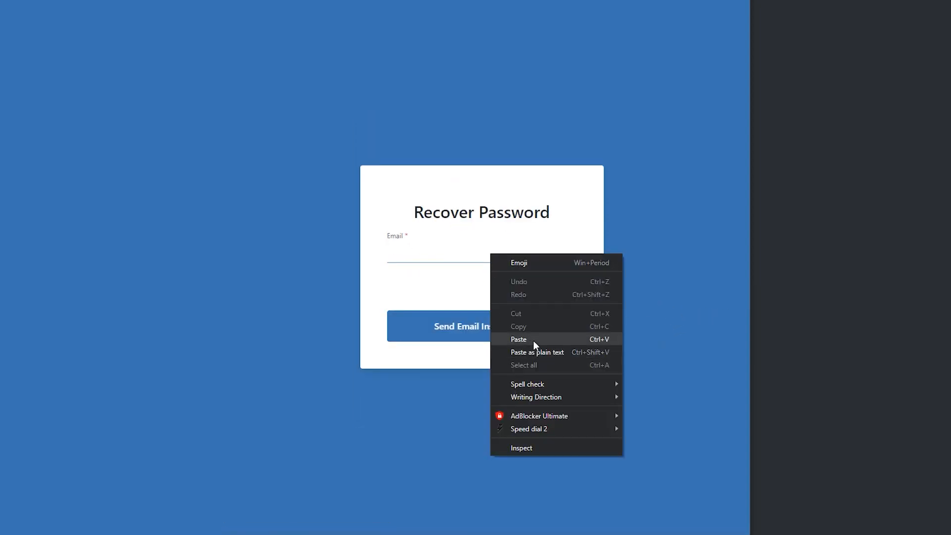
{"action": "left_click", "coordinate": [518, 339]}
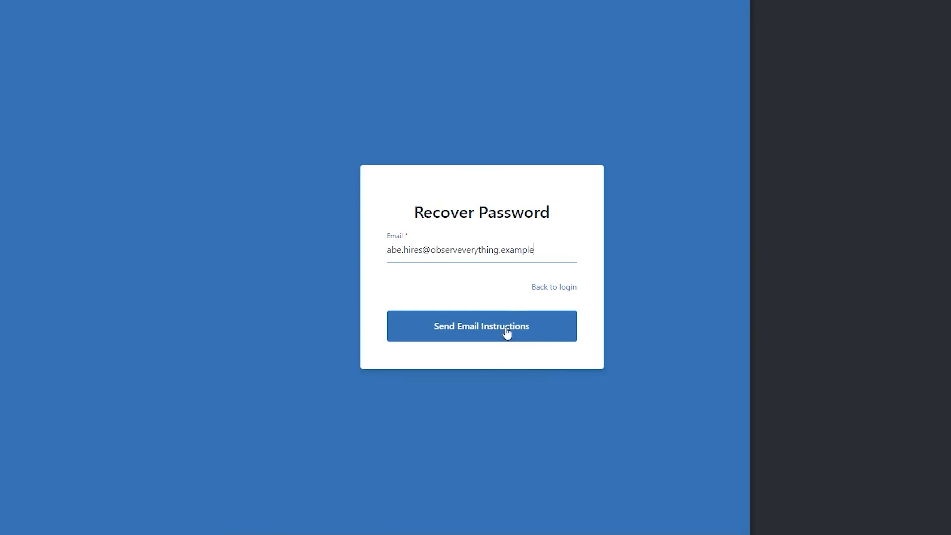
{"action": "left_click", "coordinate": [481, 326]}
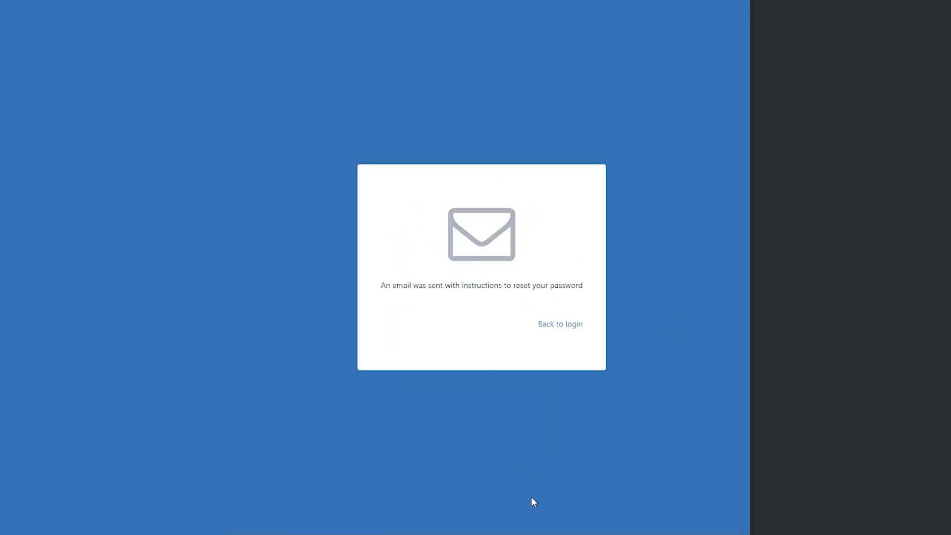
{"action": "mouse_move", "coordinate": [646, 377]}
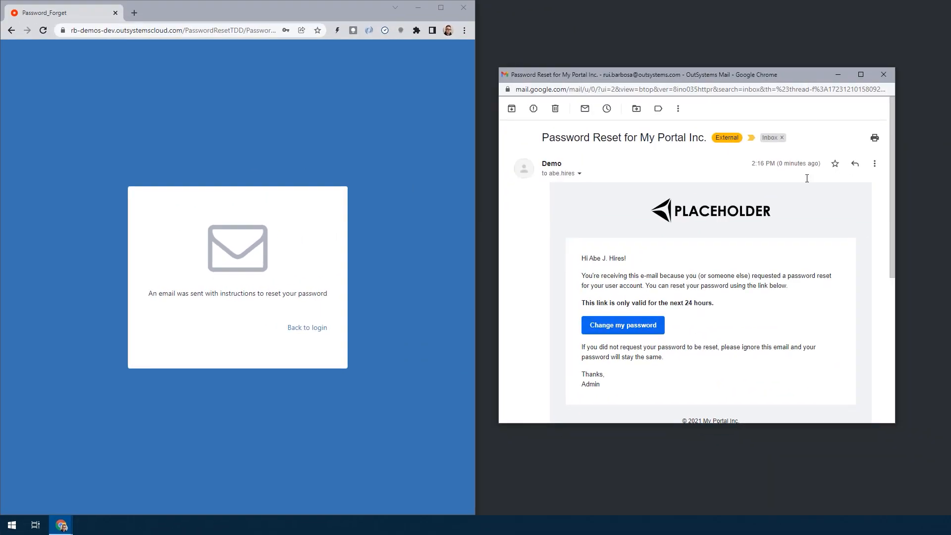
{"action": "mouse_move", "coordinate": [630, 335]}
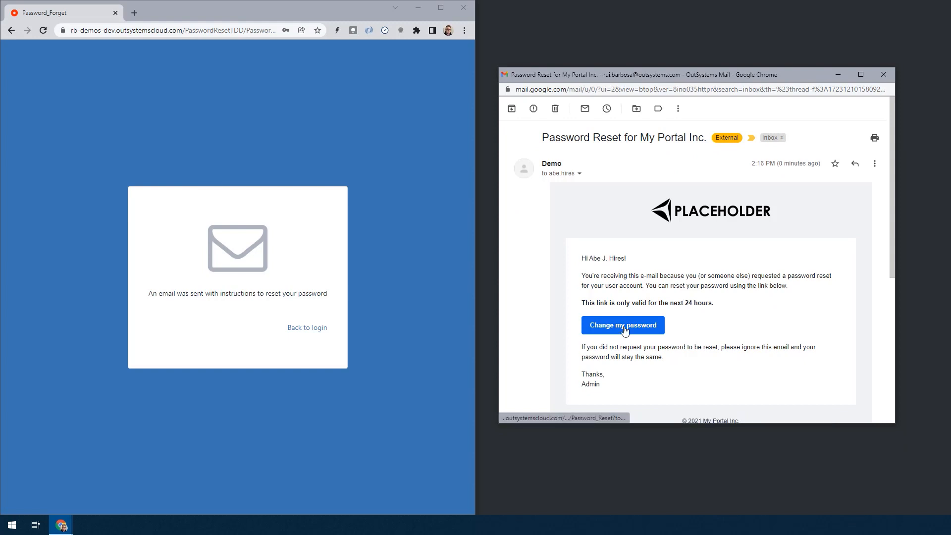
- Follow the email's Change my password link to the Password_Reset page in a new tab
{"action": "left_click", "coordinate": [622, 325]}
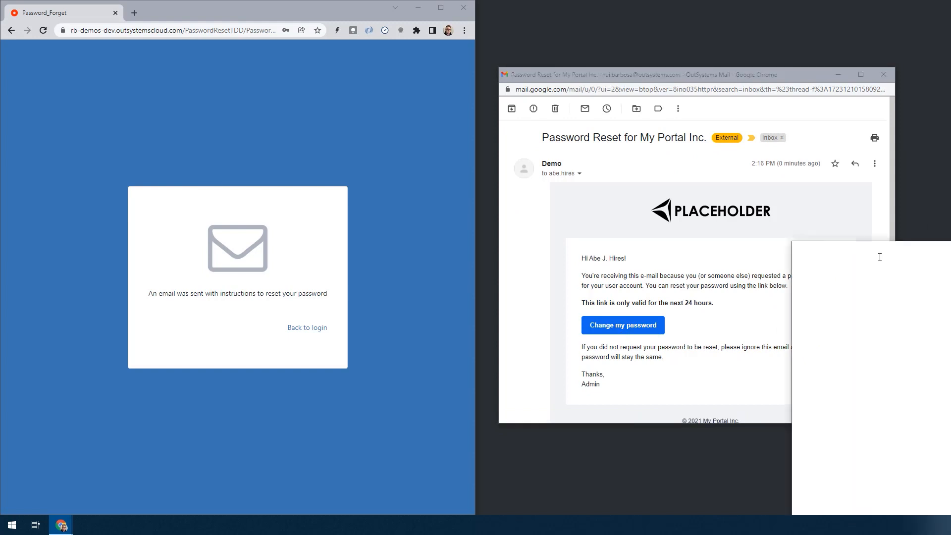
{"action": "left_click", "coordinate": [622, 325]}
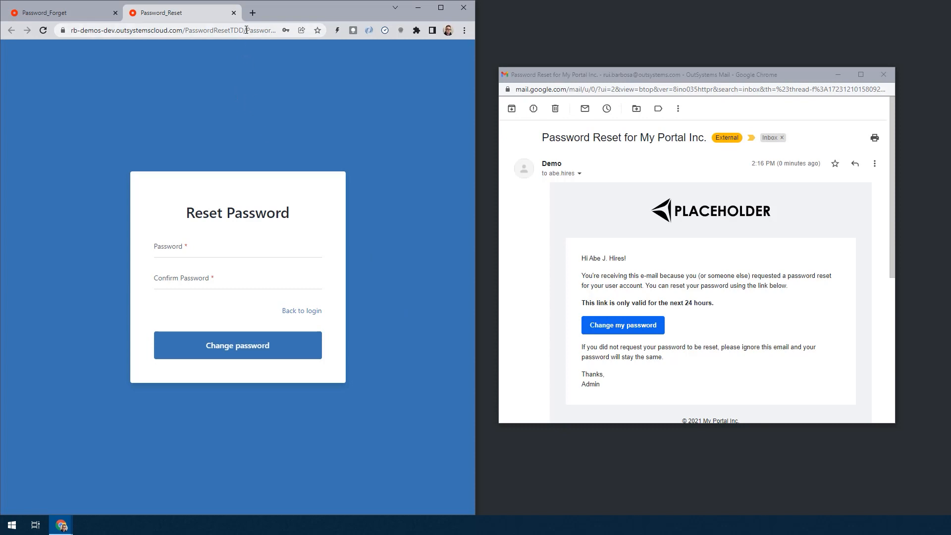
{"action": "left_click", "coordinate": [237, 245]}
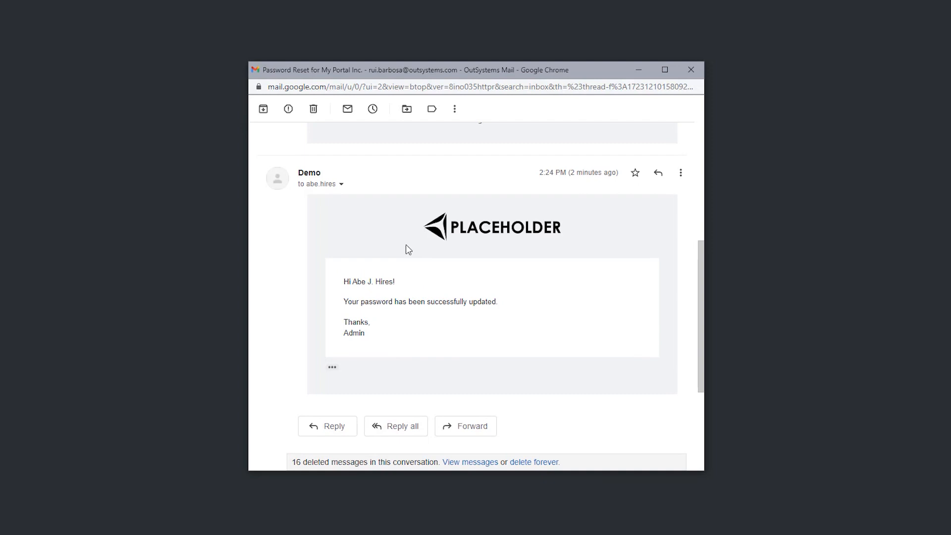
{"action": "mouse_move", "coordinate": [487, 324]}
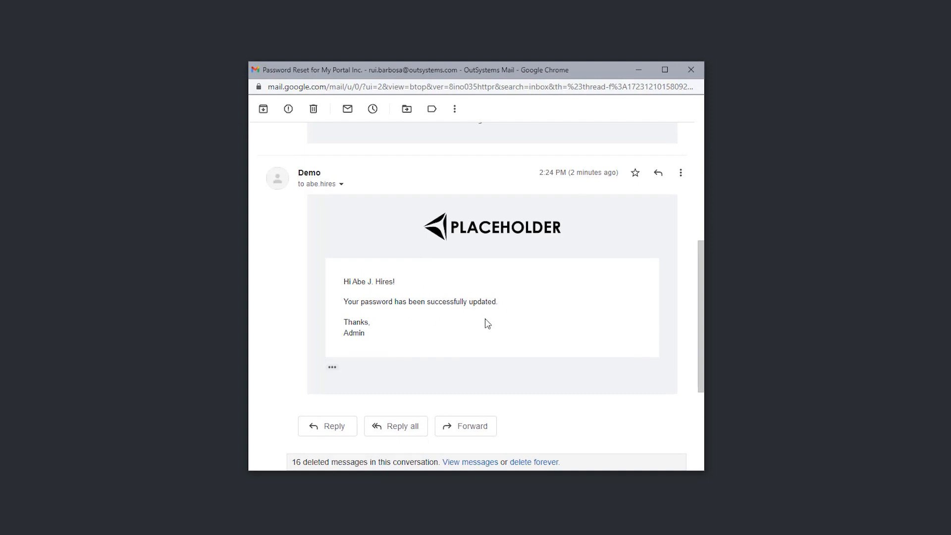
{"action": "mouse_move", "coordinate": [505, 343]}
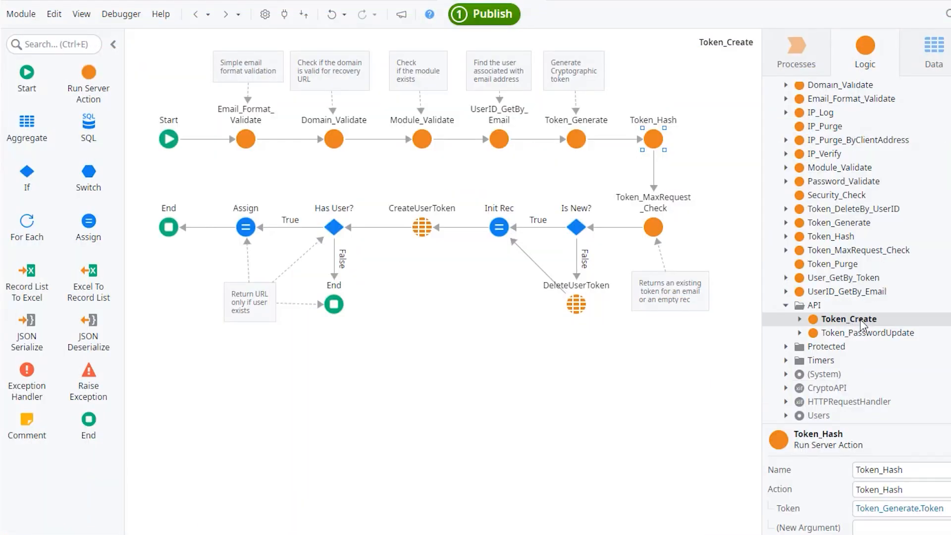
{"action": "mouse_move", "coordinate": [846, 318]}
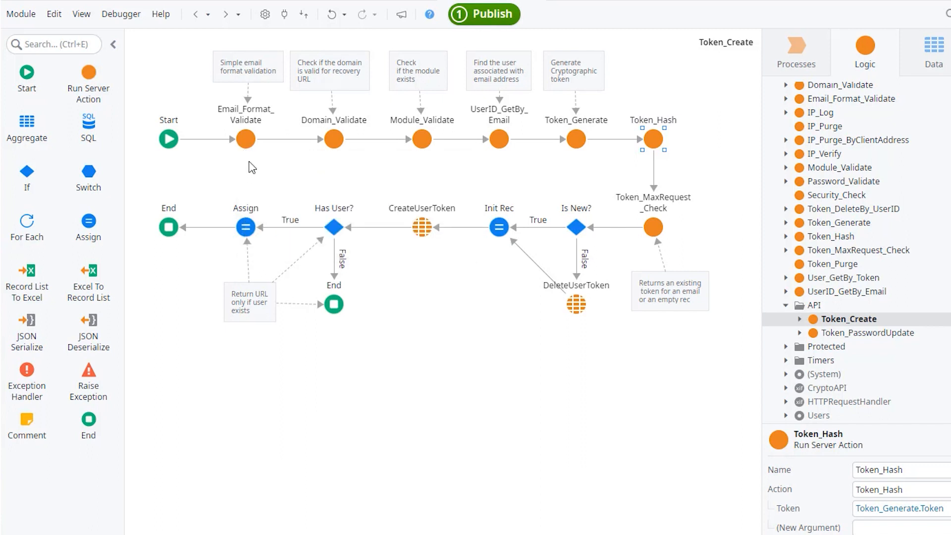
{"action": "left_click", "coordinate": [245, 139]}
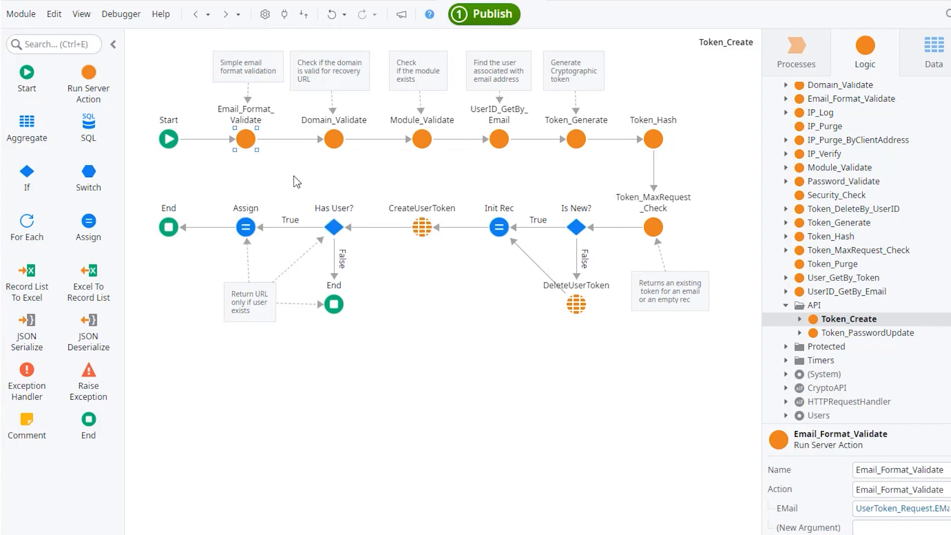
{"action": "mouse_move", "coordinate": [268, 169]}
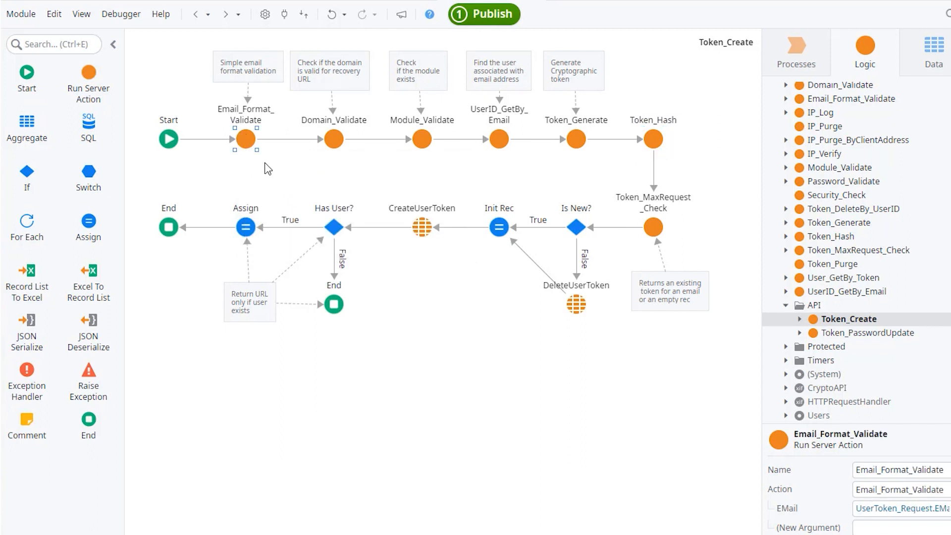
{"action": "mouse_move", "coordinate": [265, 187]}
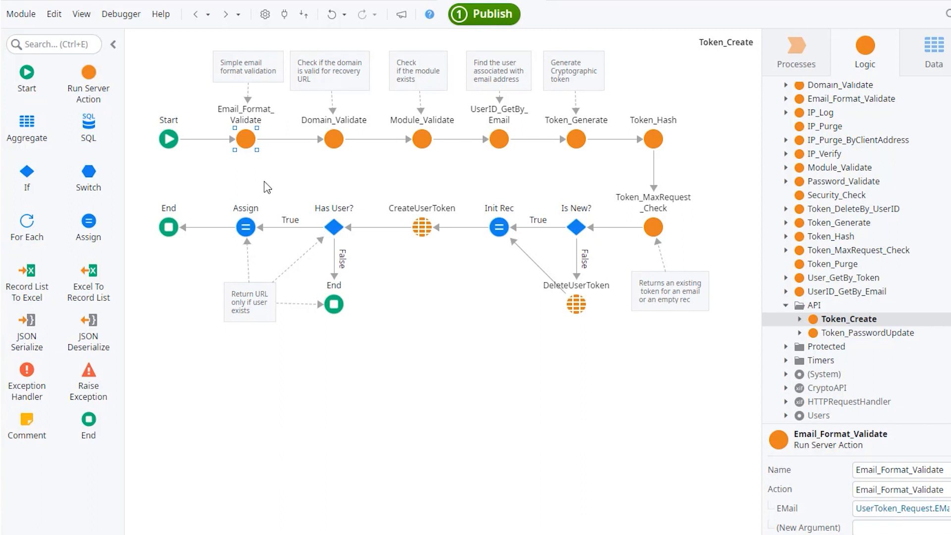
{"action": "left_click", "coordinate": [333, 138]}
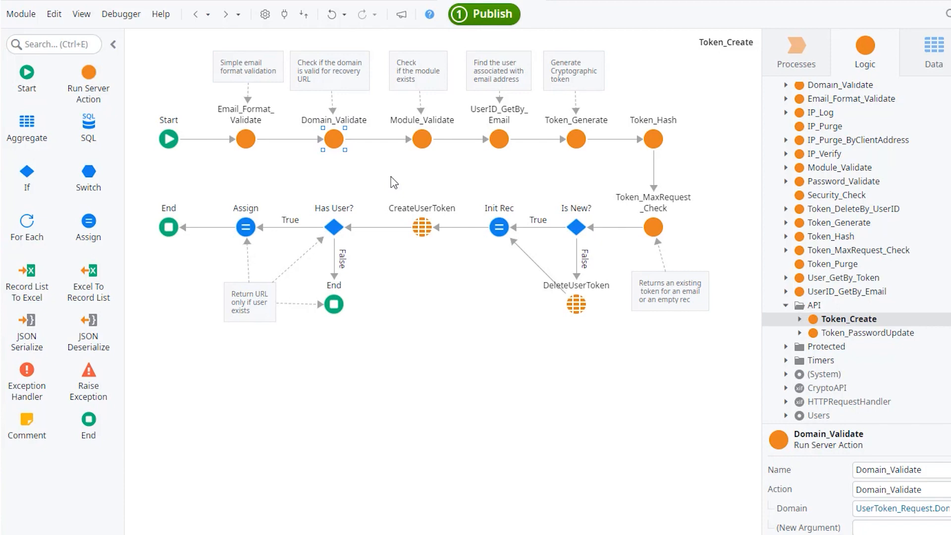
{"action": "mouse_move", "coordinate": [417, 144]}
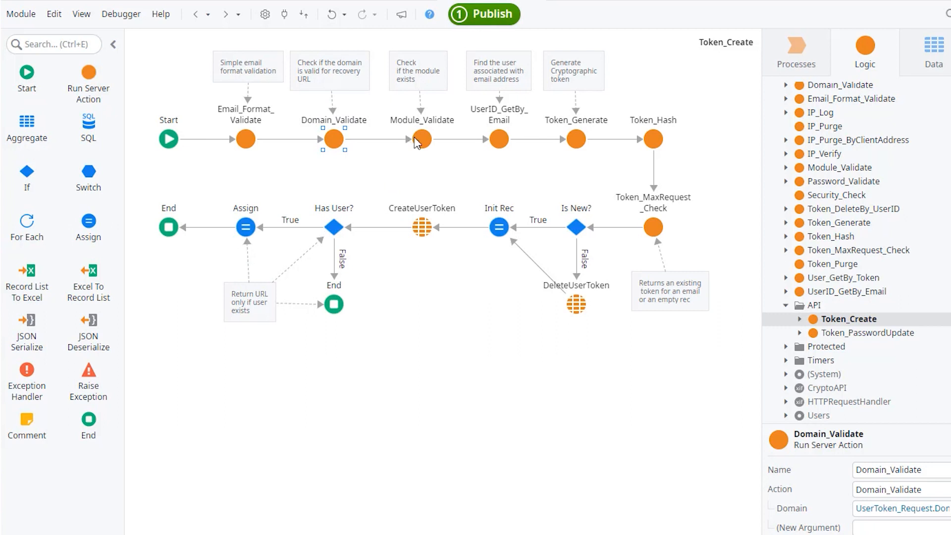
{"action": "left_click", "coordinate": [421, 139]}
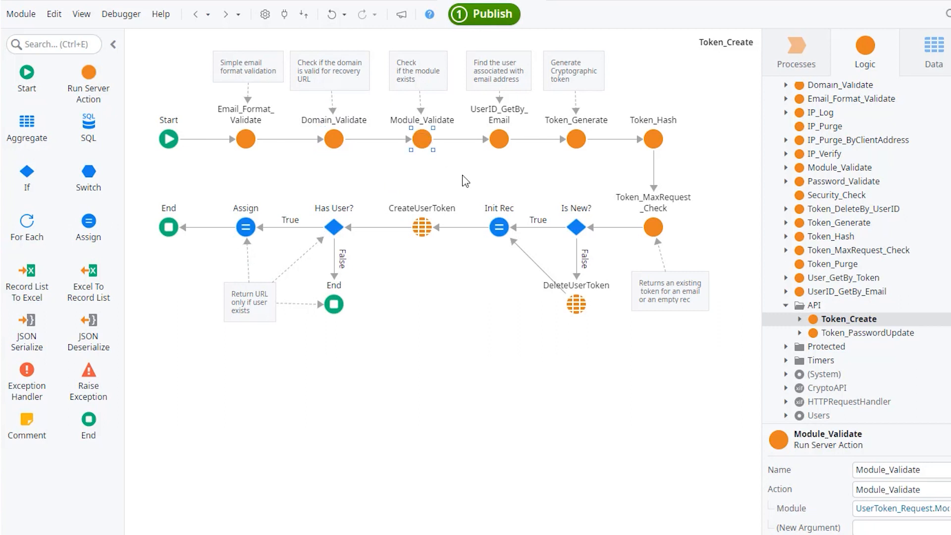
{"action": "mouse_move", "coordinate": [507, 161]}
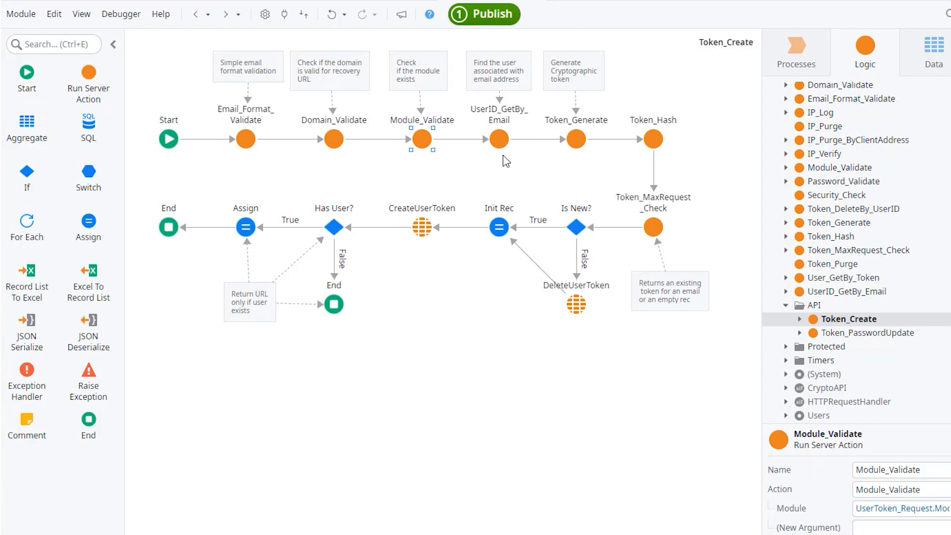
{"action": "left_click", "coordinate": [498, 138]}
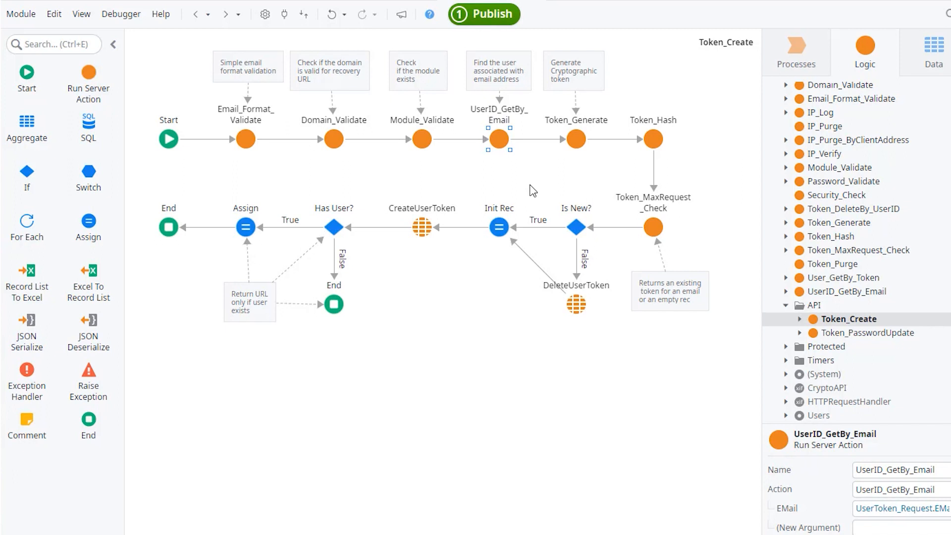
{"action": "mouse_move", "coordinate": [521, 160]}
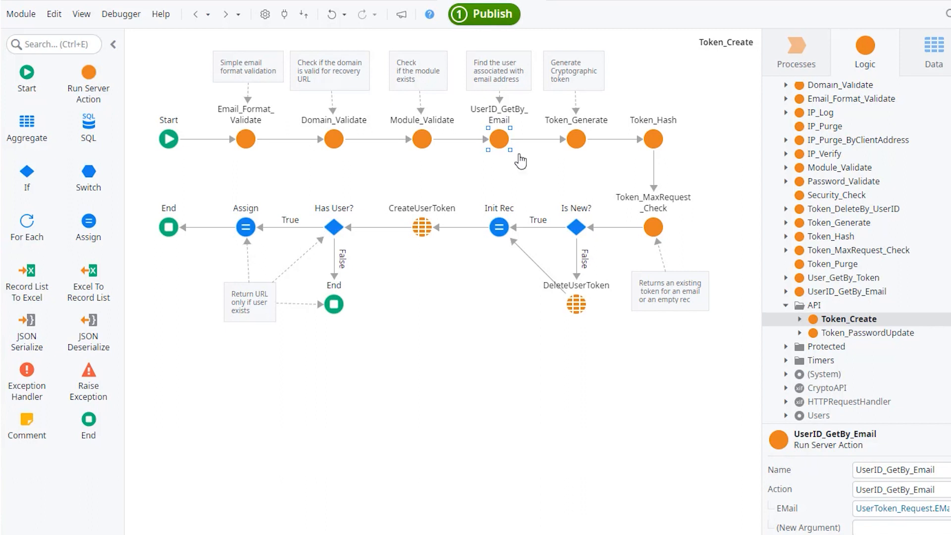
- Open Token_Generate and inspect its Generate_Password step from CryptoAPI
{"action": "left_click", "coordinate": [839, 222]}
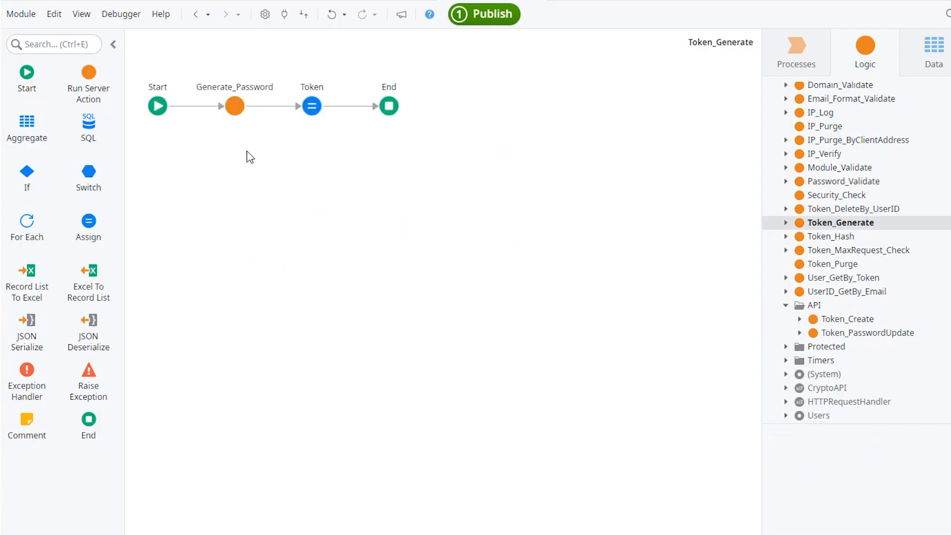
{"action": "left_click", "coordinate": [234, 106]}
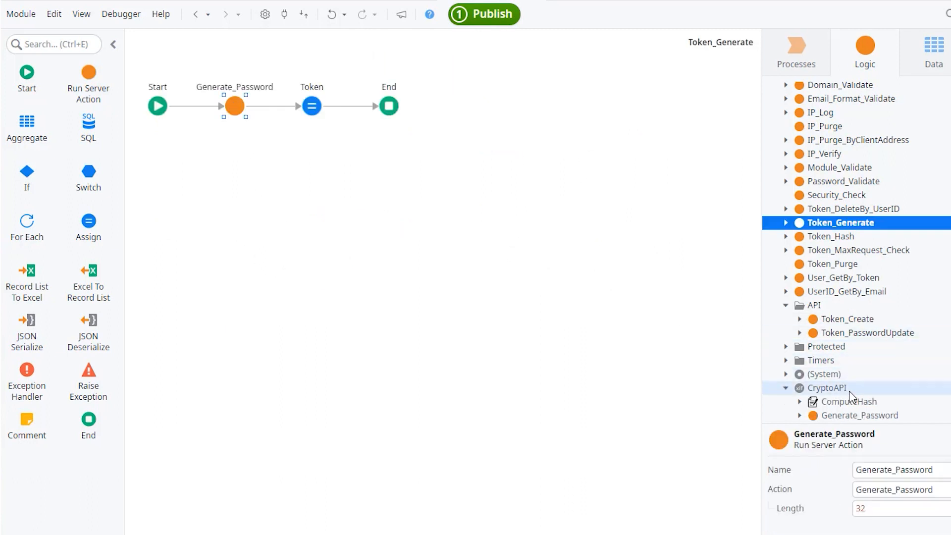
{"action": "left_click", "coordinate": [862, 415]}
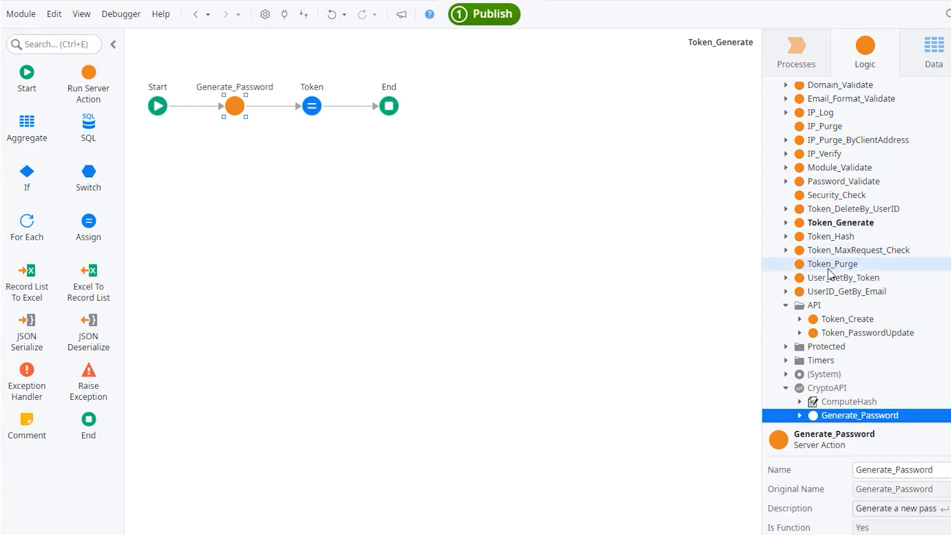
{"action": "scroll", "scroll_direction": "down", "scroll_amount": 3}
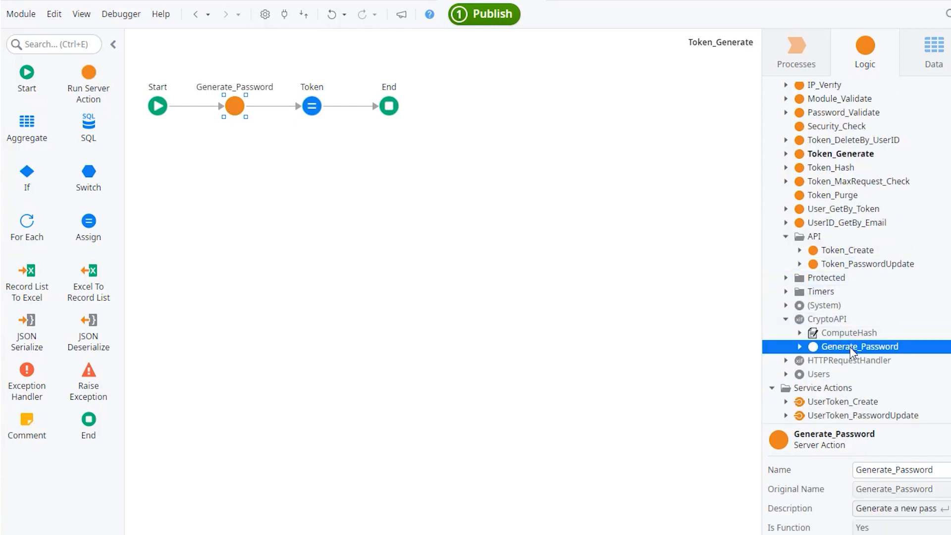
{"action": "mouse_move", "coordinate": [357, 329]}
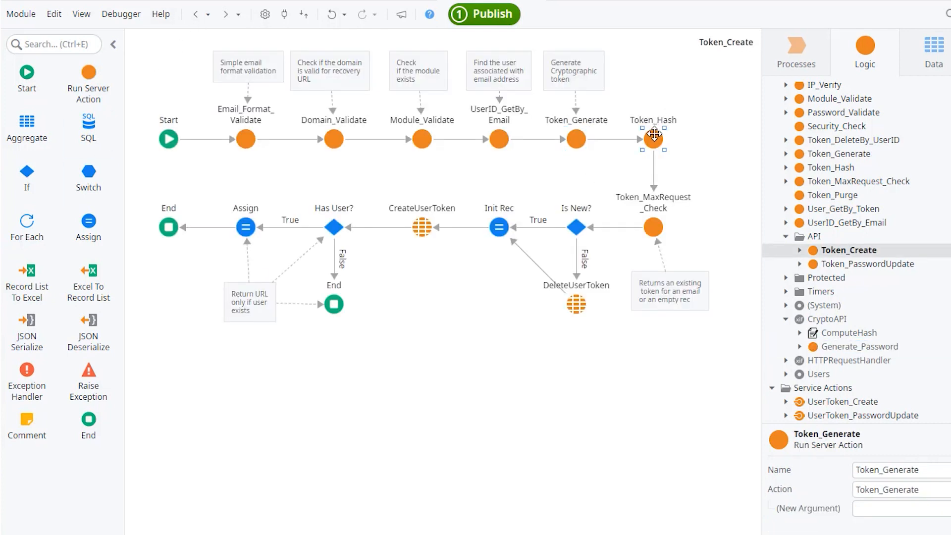
- Open Token_Hash and locate ComputeHash among the CryptoAPI references
{"action": "left_click", "coordinate": [832, 168]}
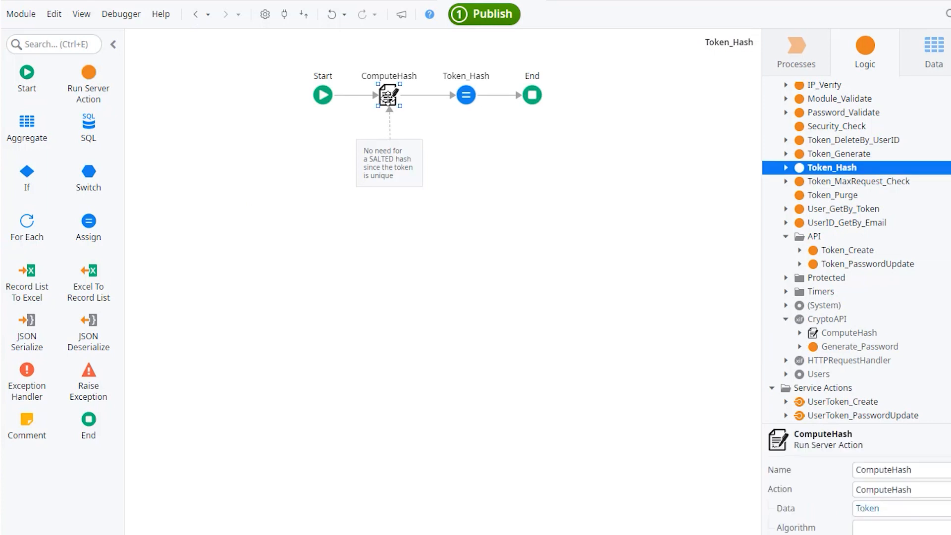
{"action": "left_click", "coordinate": [848, 332]}
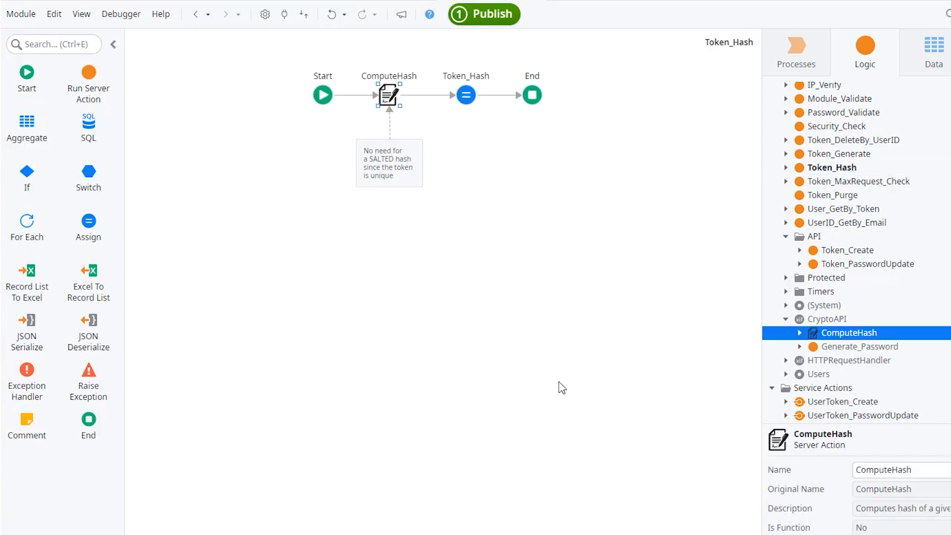
{"action": "mouse_move", "coordinate": [560, 401]}
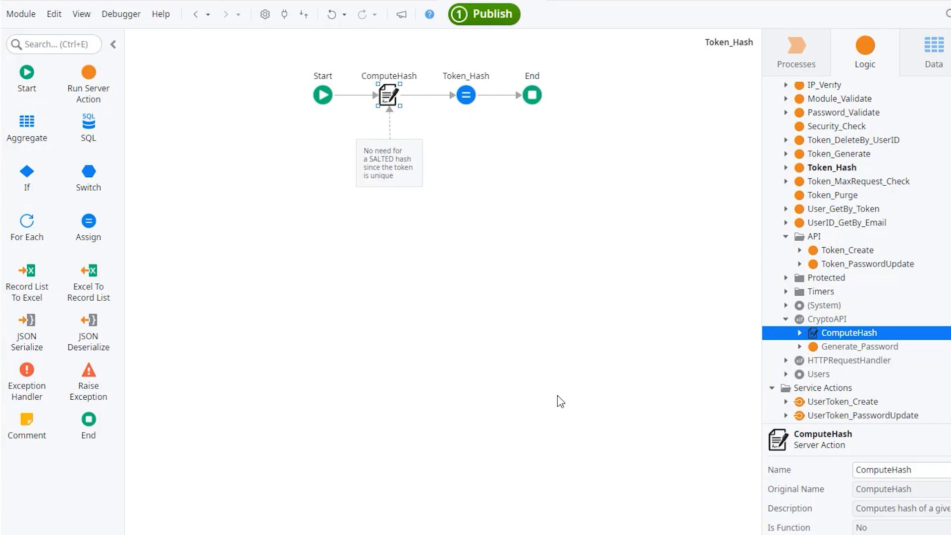
{"action": "left_click", "coordinate": [849, 249]}
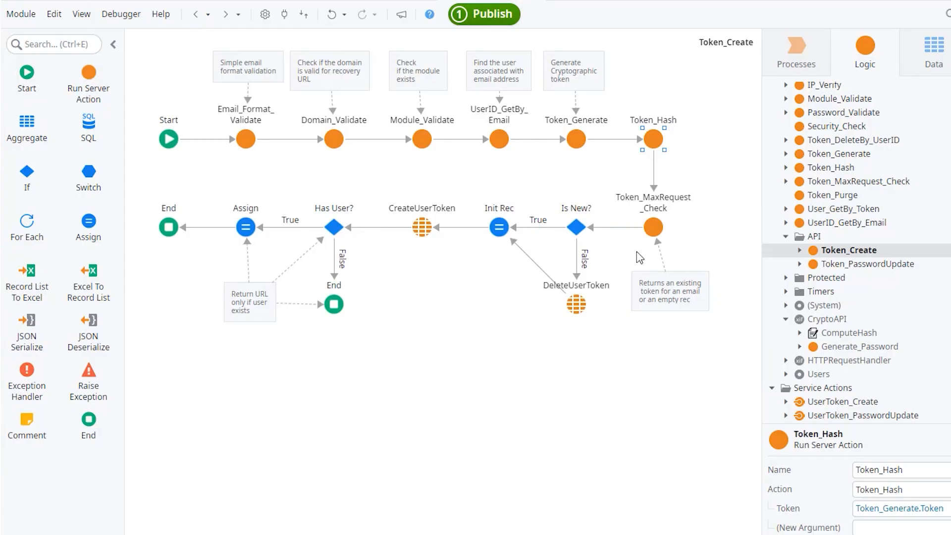
{"action": "mouse_move", "coordinate": [626, 295]}
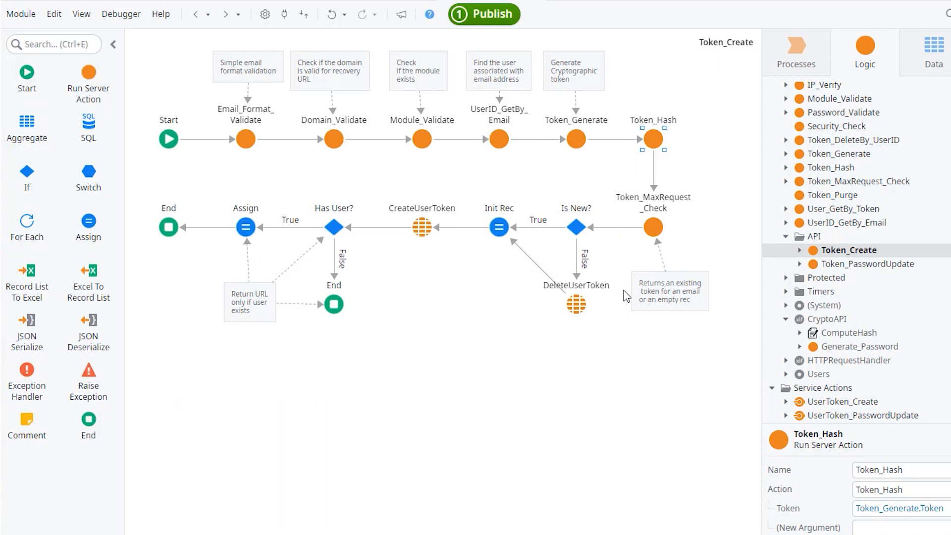
{"action": "mouse_move", "coordinate": [589, 290]}
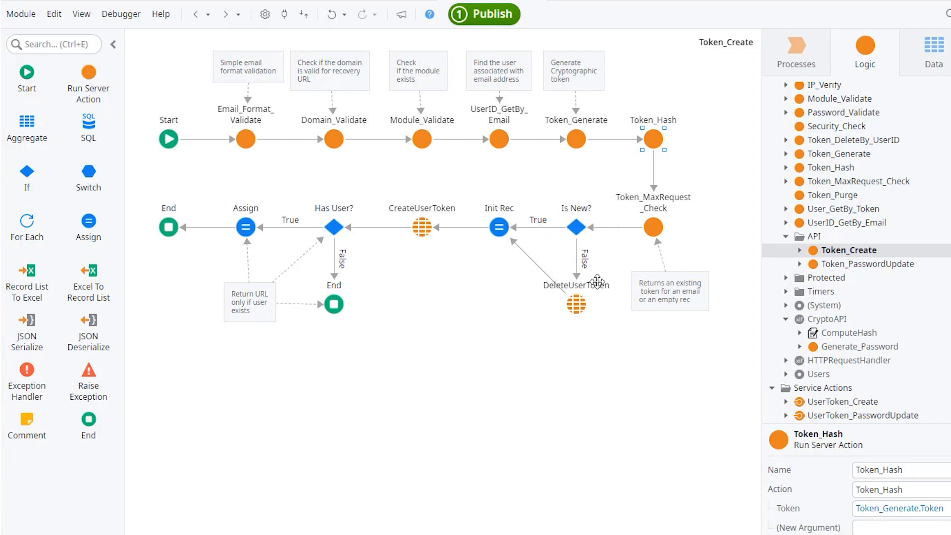
{"action": "mouse_move", "coordinate": [428, 246]}
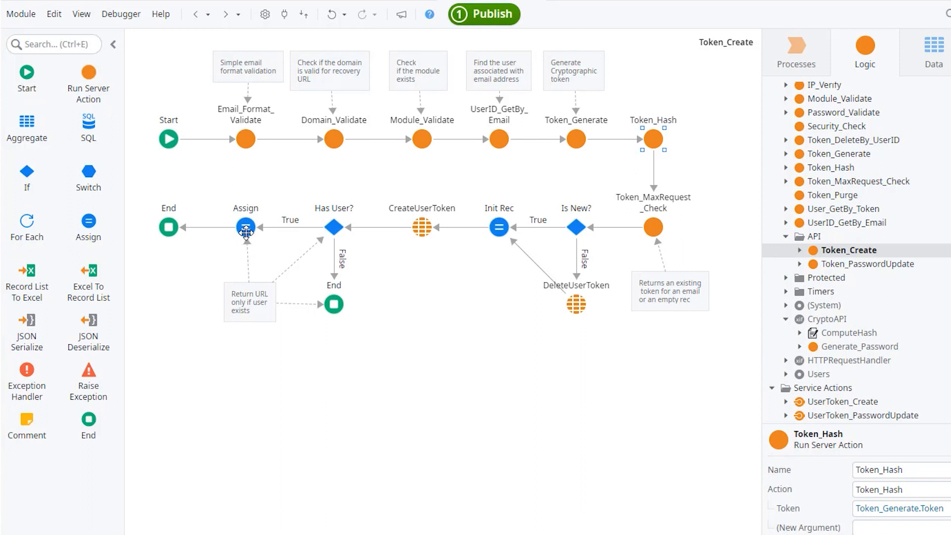
{"action": "mouse_move", "coordinate": [334, 227]}
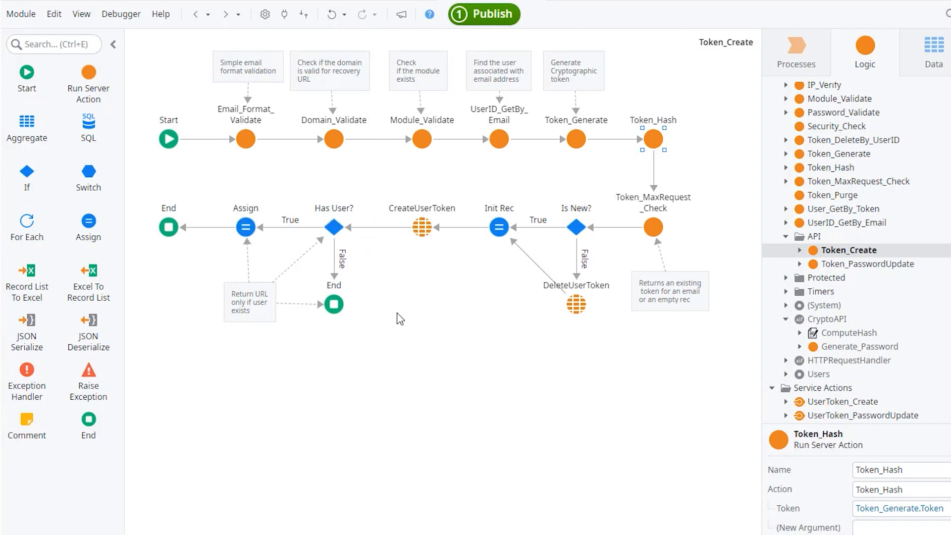
{"action": "mouse_move", "coordinate": [416, 311]}
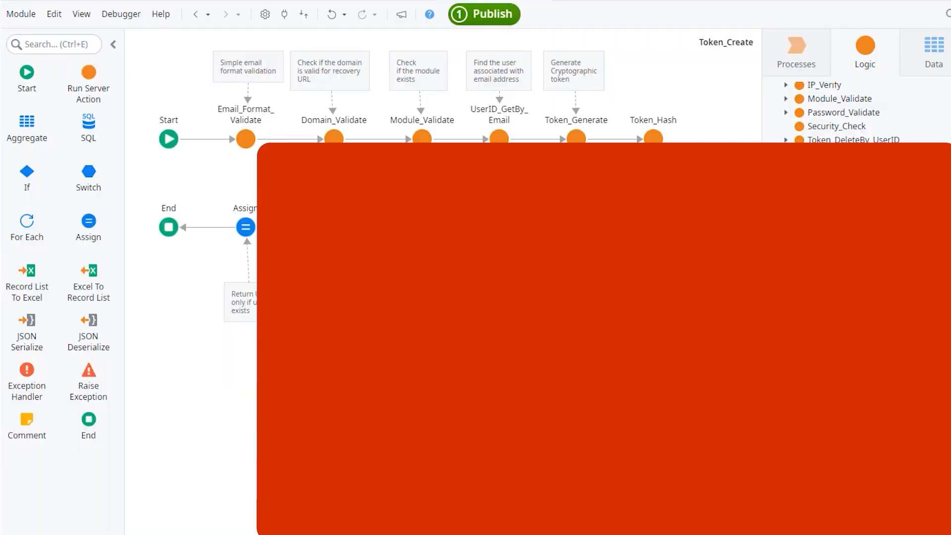
- Open Token_PasswordUpdate and inspect its Password_Validate, User_GetBy_Token and EncryptPassword nodes
{"action": "left_click", "coordinate": [868, 264]}
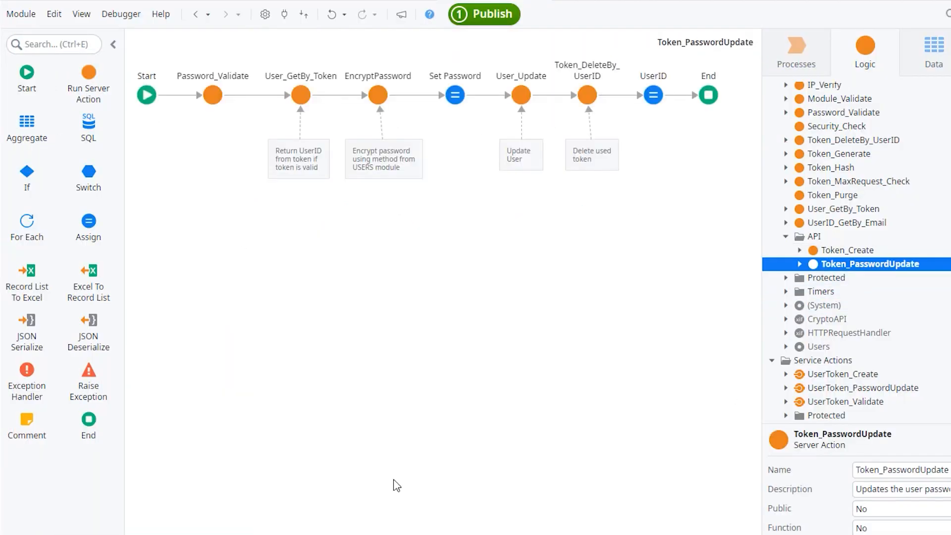
{"action": "mouse_move", "coordinate": [213, 95]}
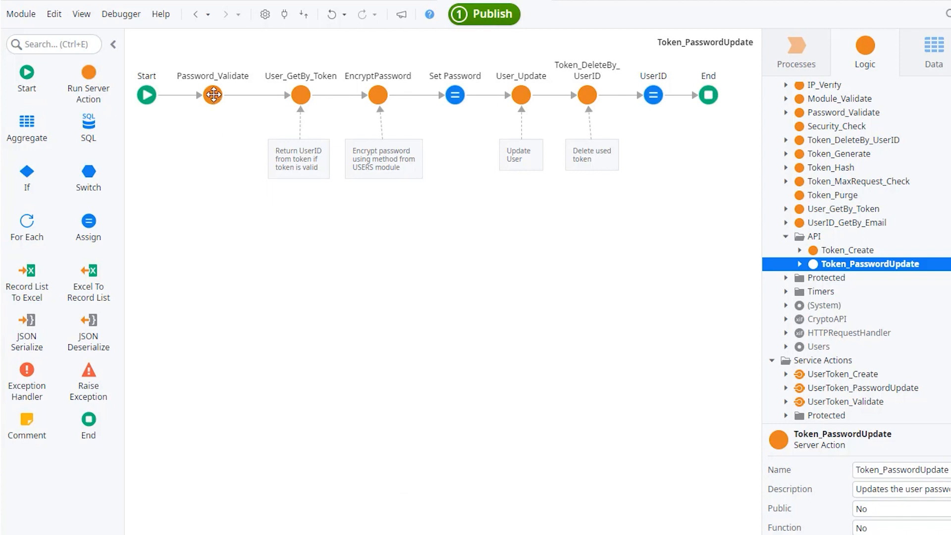
{"action": "left_click", "coordinate": [212, 95]}
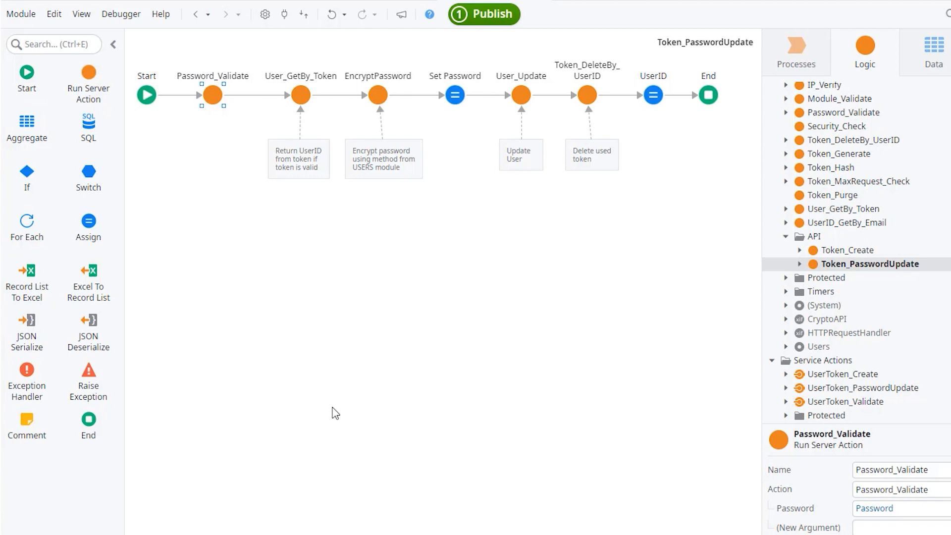
{"action": "left_click", "coordinate": [299, 95]}
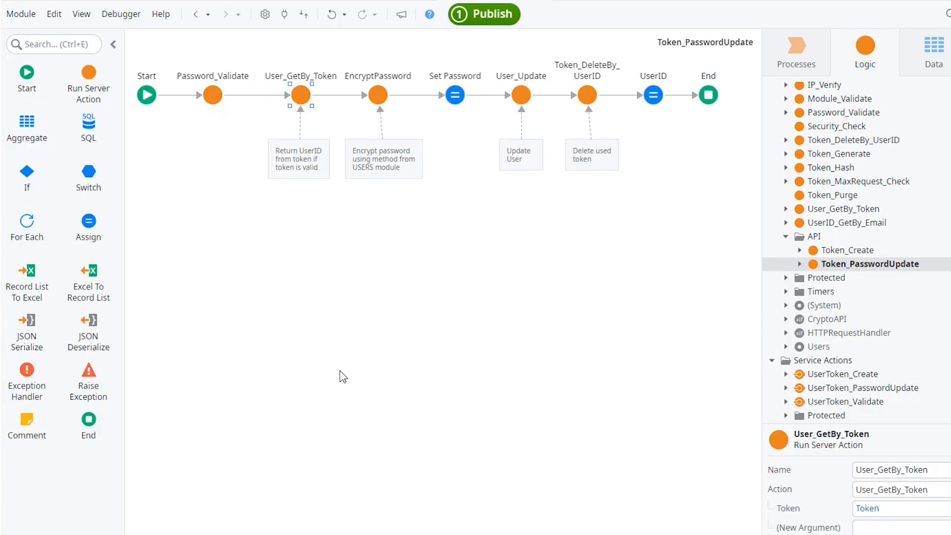
{"action": "mouse_move", "coordinate": [341, 384]}
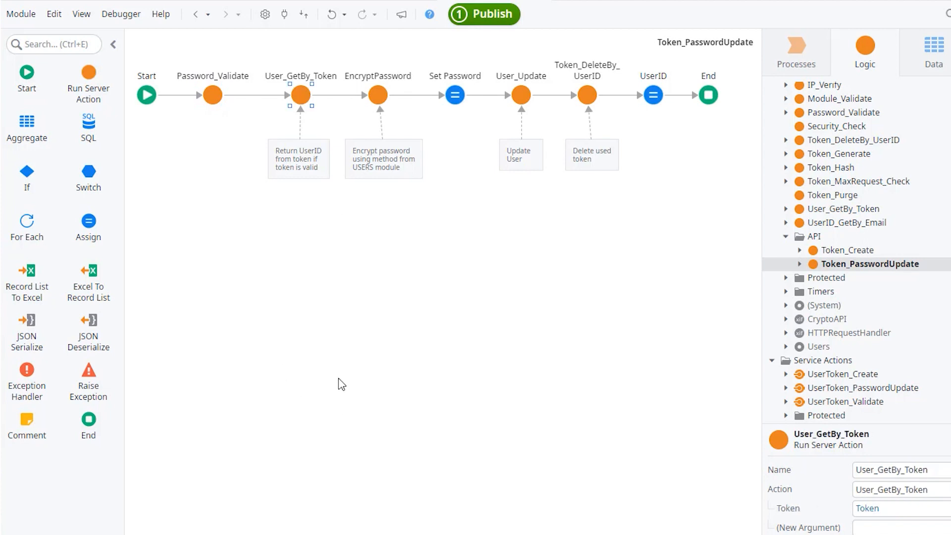
{"action": "left_click", "coordinate": [377, 94]}
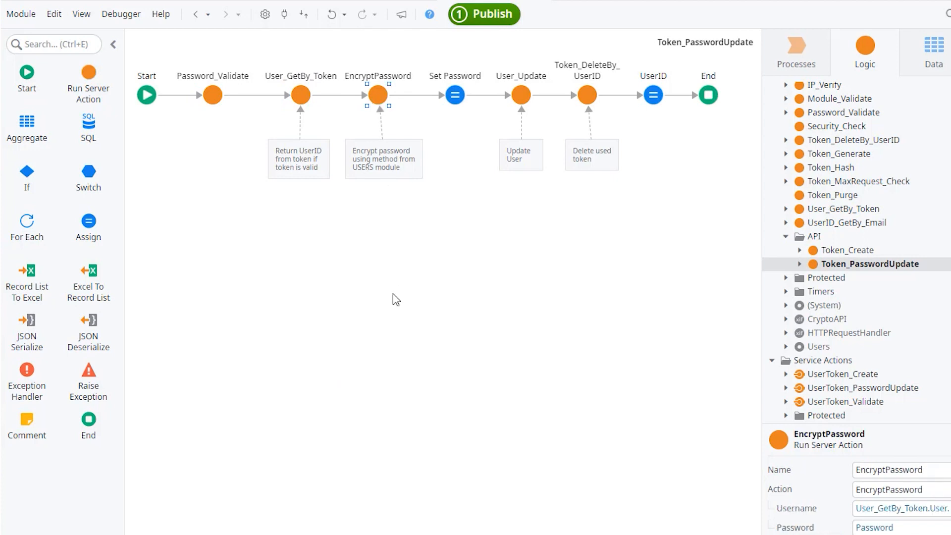
{"action": "mouse_move", "coordinate": [386, 326]}
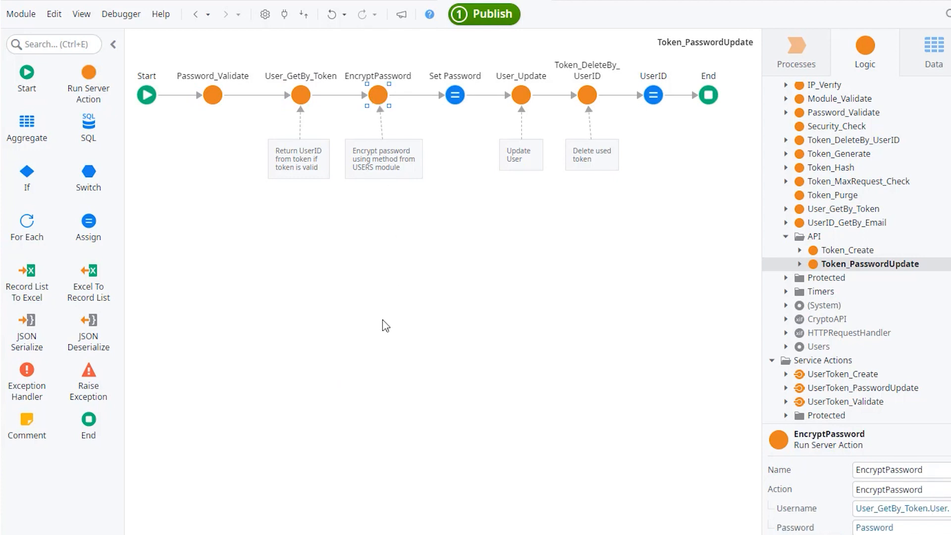
{"action": "mouse_move", "coordinate": [378, 95]}
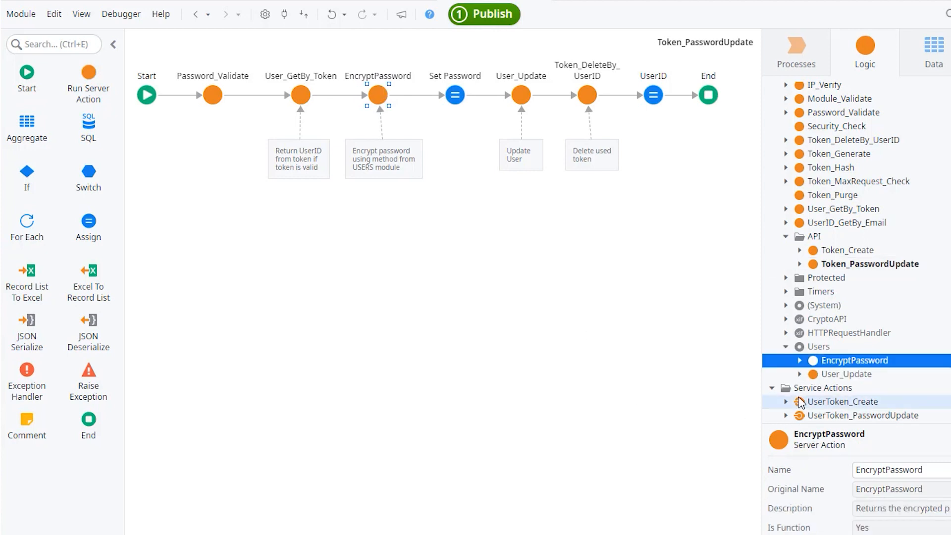
{"action": "mouse_move", "coordinate": [822, 356]}
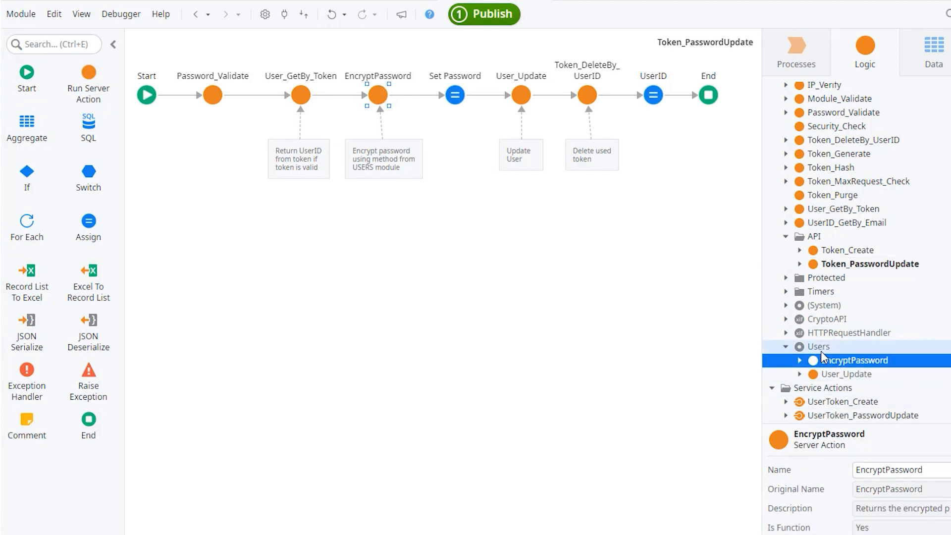
{"action": "mouse_move", "coordinate": [568, 414]}
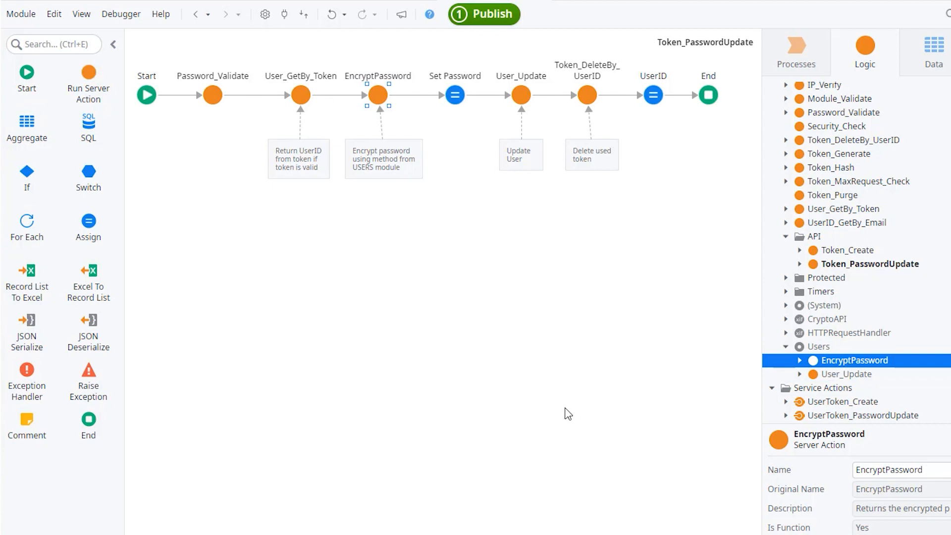
{"action": "mouse_move", "coordinate": [495, 423]}
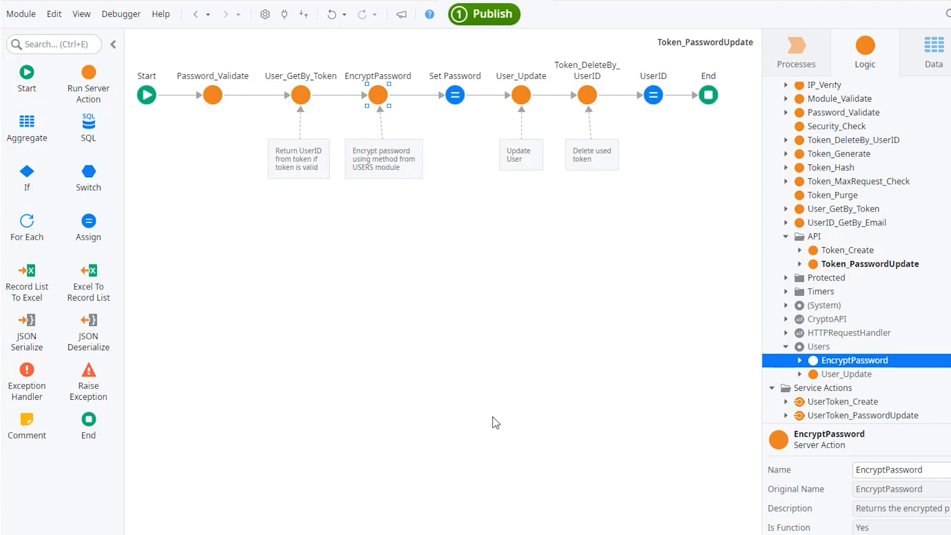
{"action": "mouse_move", "coordinate": [505, 417]}
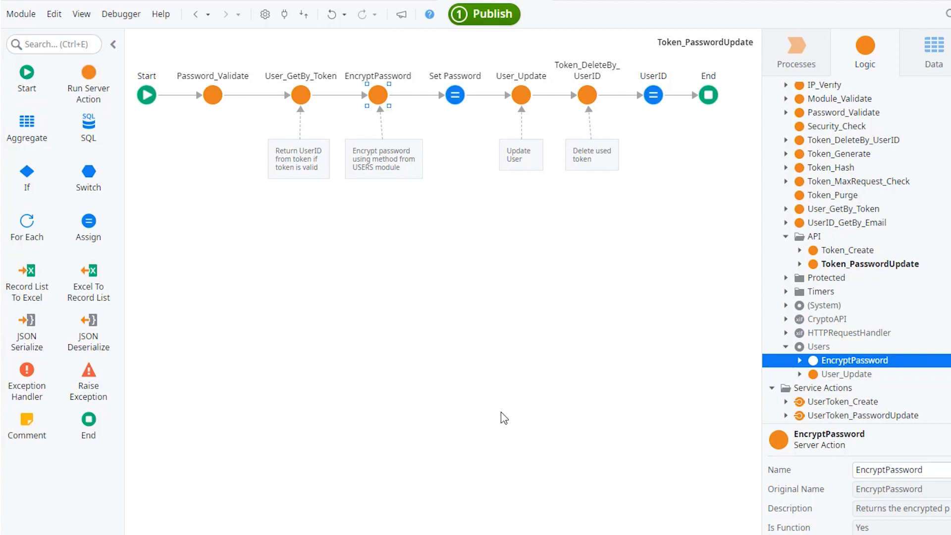
{"action": "mouse_move", "coordinate": [520, 95]}
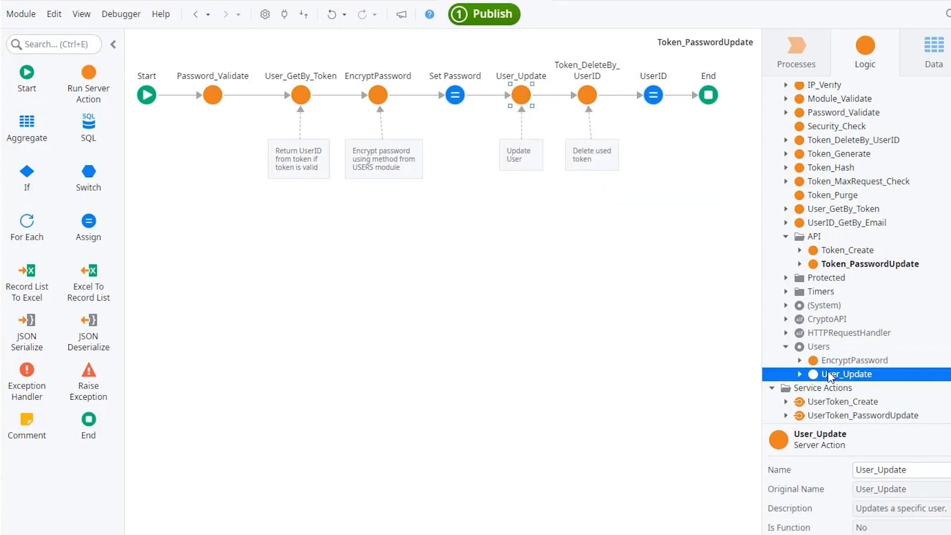
{"action": "mouse_move", "coordinate": [610, 402]}
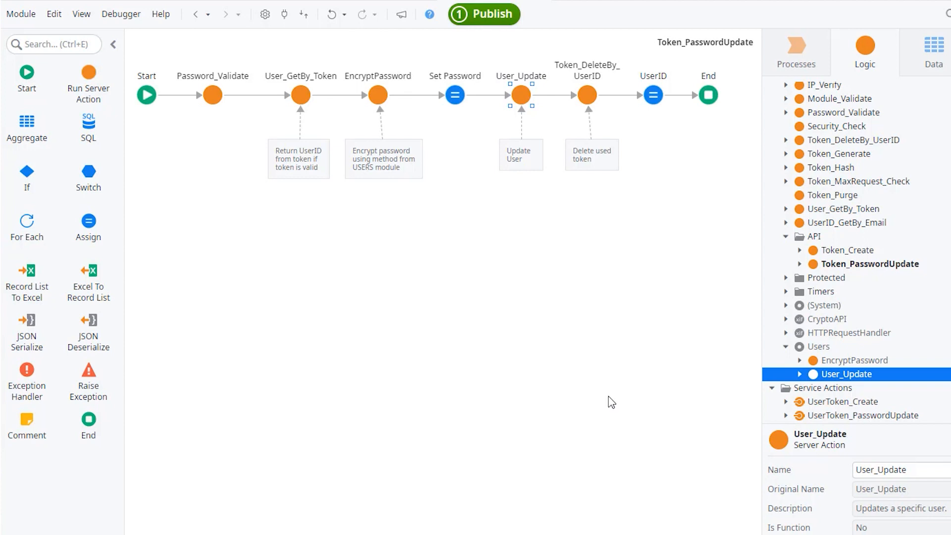
{"action": "mouse_move", "coordinate": [585, 94]}
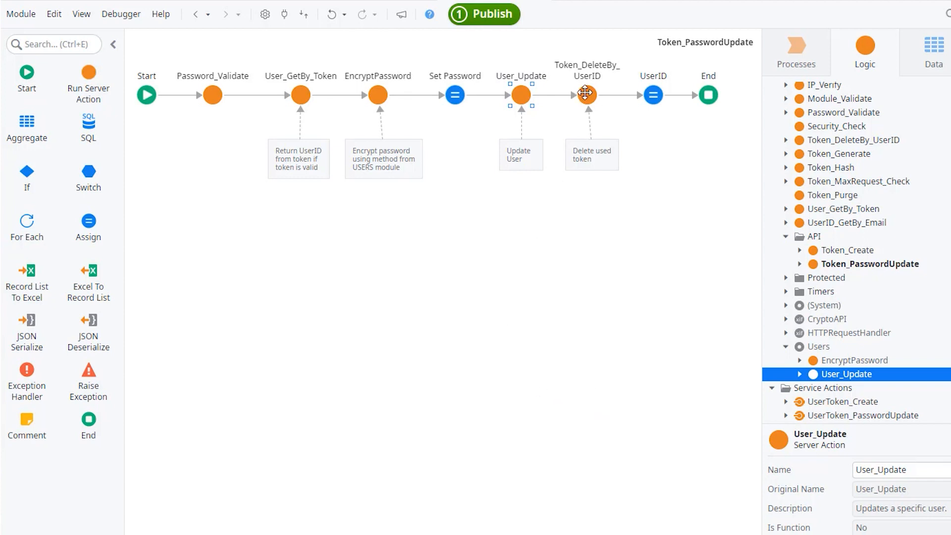
{"action": "left_click", "coordinate": [584, 94]}
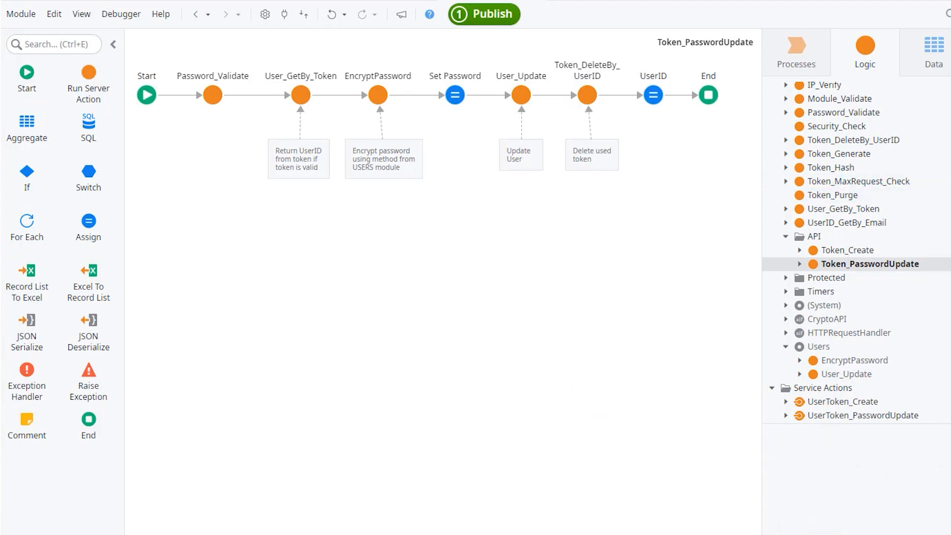
- From the PasswordReset_SRV root, scroll to Service Actions and open UserToken_Create
{"action": "left_click", "coordinate": [823, 88]}
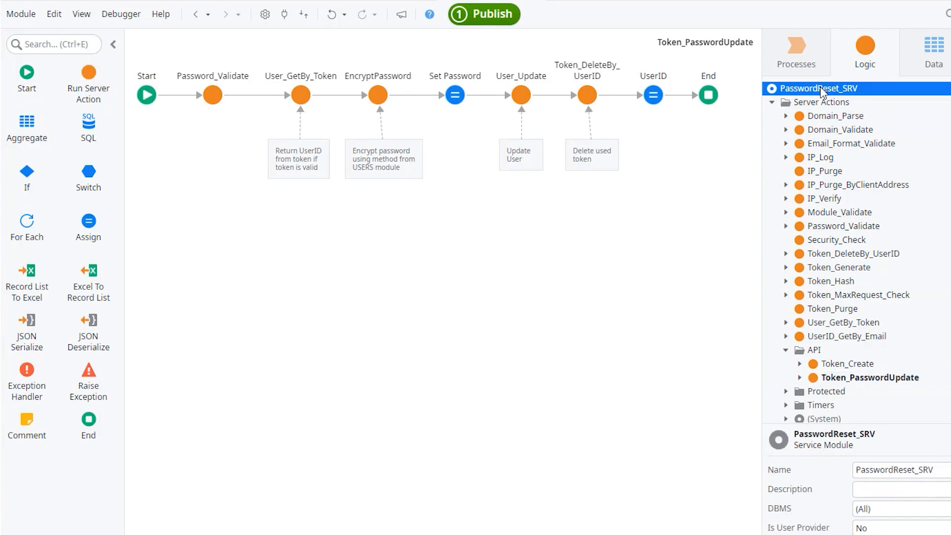
{"action": "scroll", "scroll_direction": "down", "scroll_amount": 3}
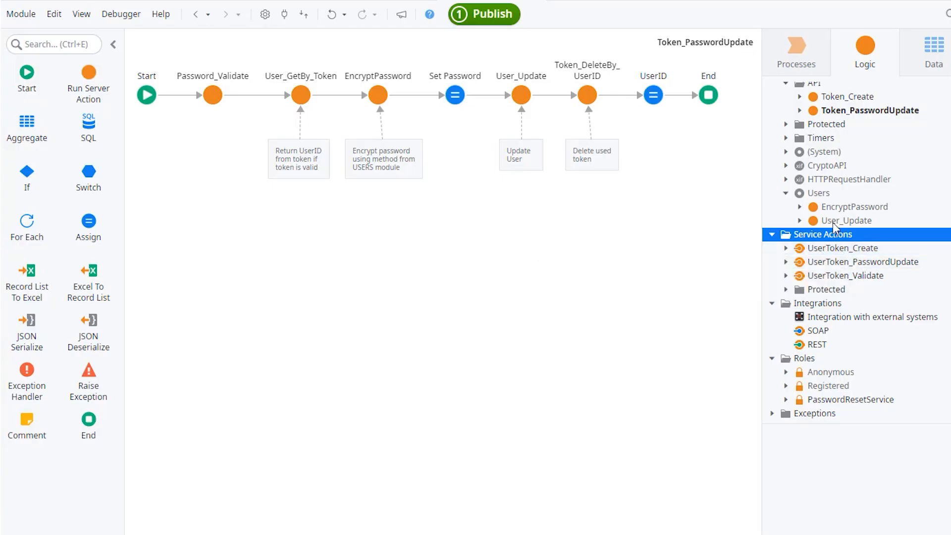
{"action": "left_click", "coordinate": [845, 248]}
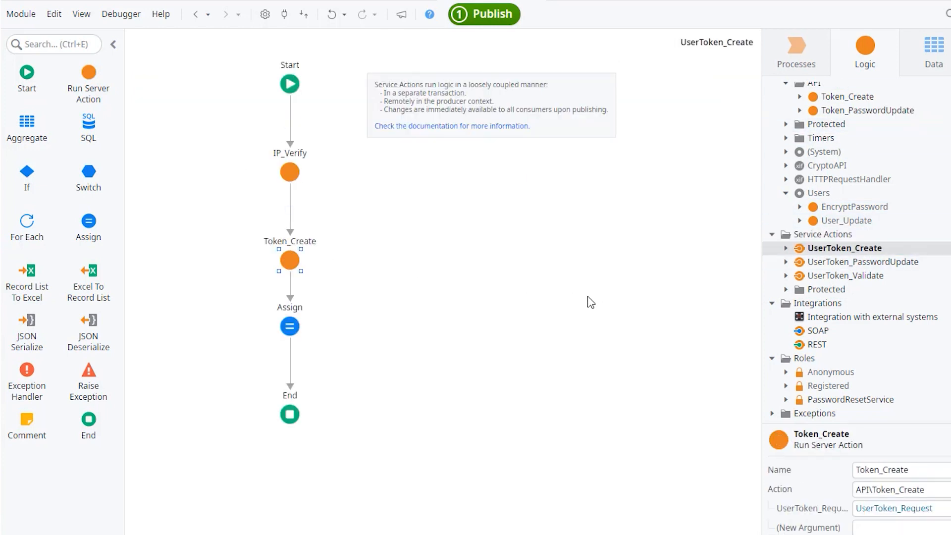
- Open the UserToken_PasswordUpdate and UserToken_Validate flows, then return to Token_Create
{"action": "left_click", "coordinate": [865, 262]}
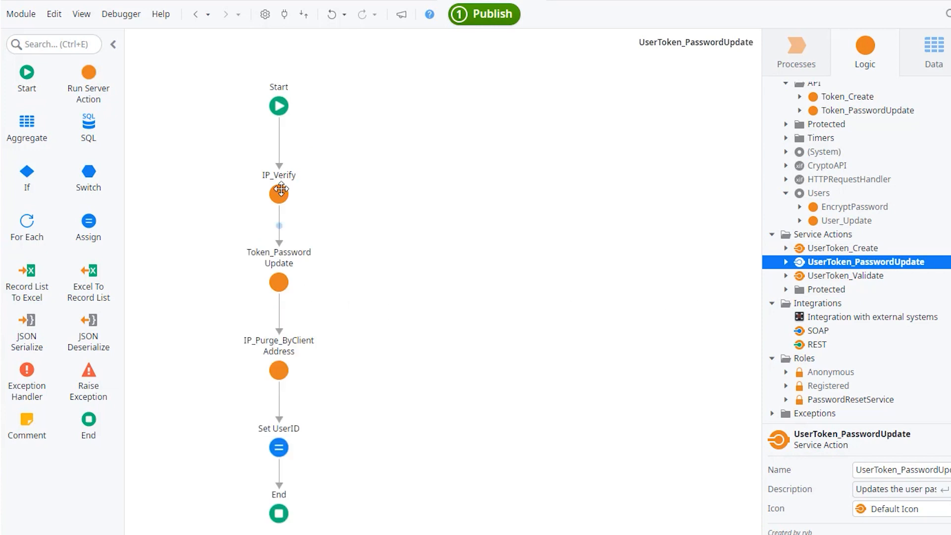
{"action": "left_click", "coordinate": [846, 276]}
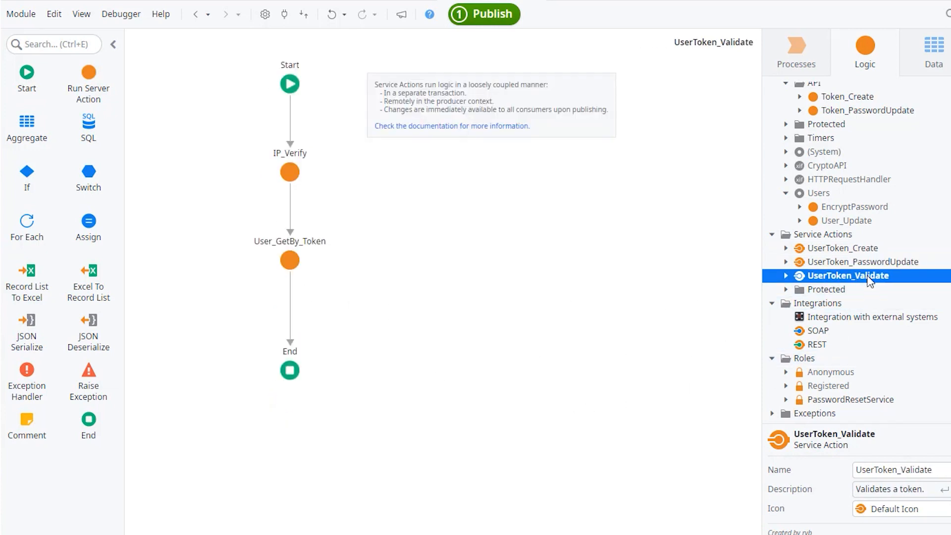
{"action": "mouse_move", "coordinate": [463, 346]}
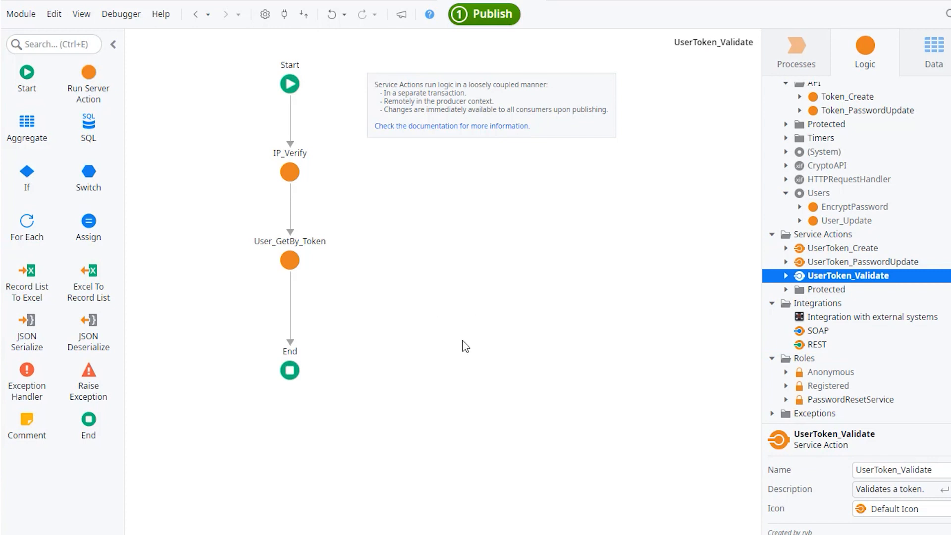
{"action": "mouse_move", "coordinate": [289, 260]}
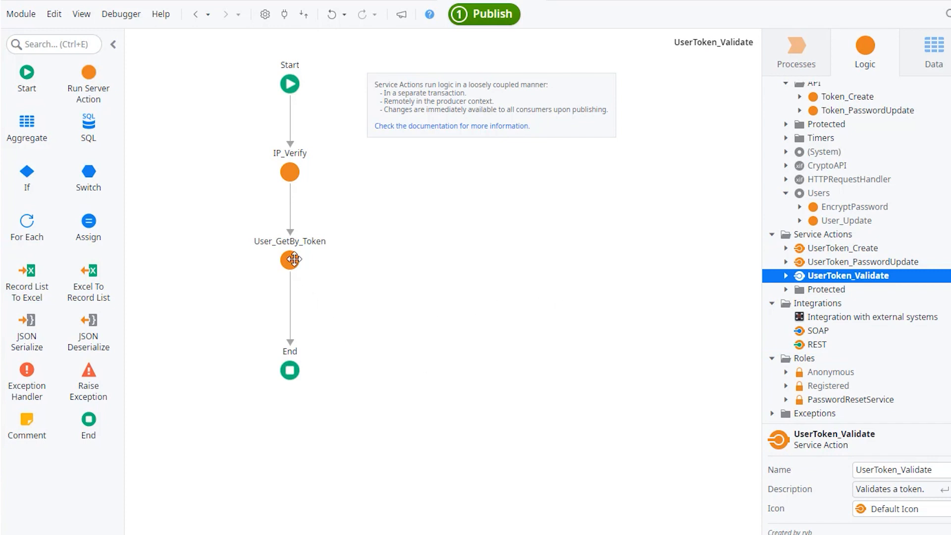
{"action": "mouse_move", "coordinate": [405, 319]}
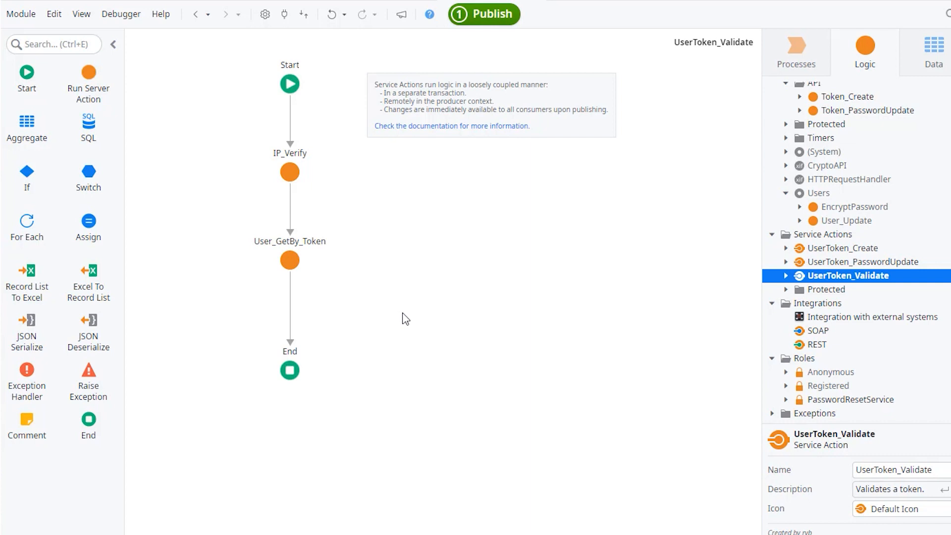
{"action": "mouse_move", "coordinate": [415, 340]}
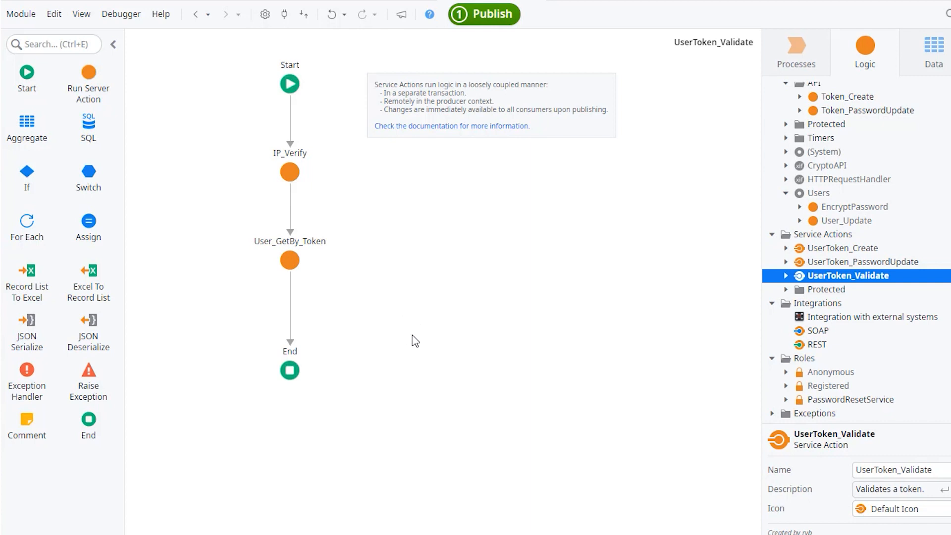
{"action": "mouse_move", "coordinate": [419, 339]}
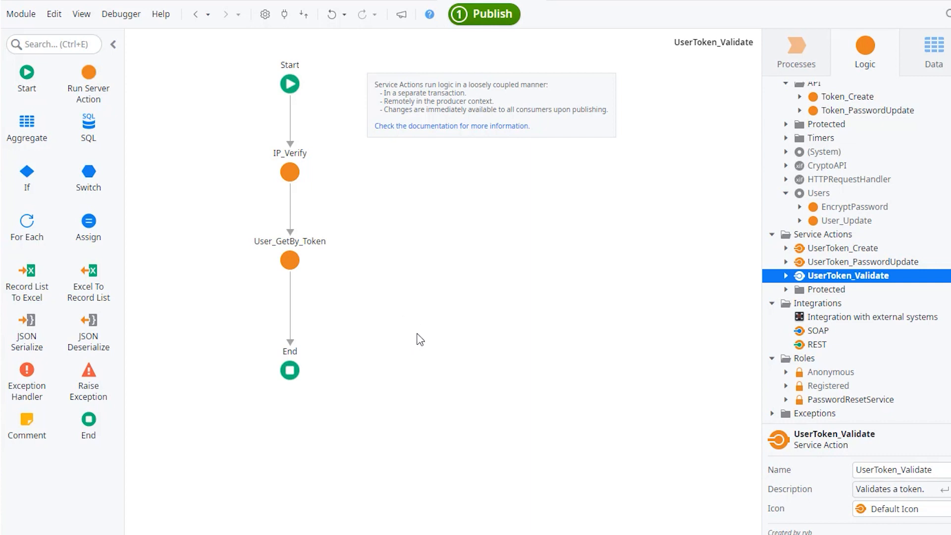
{"action": "left_click", "coordinate": [848, 96]}
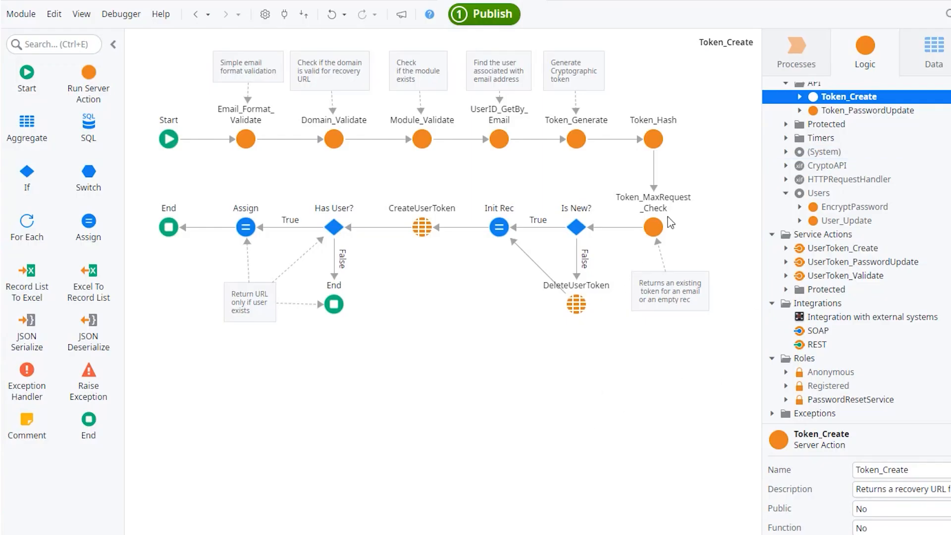
- Open Token_MaxRequest_Check from the Token_Create flow to see its PASSWORDRESET exception
{"action": "double_click", "coordinate": [653, 225]}
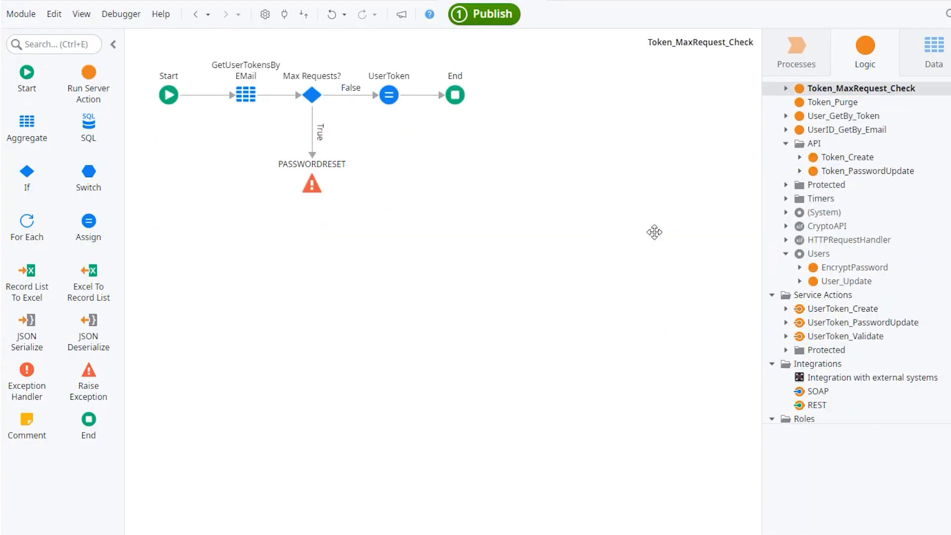
{"action": "mouse_move", "coordinate": [270, 205]}
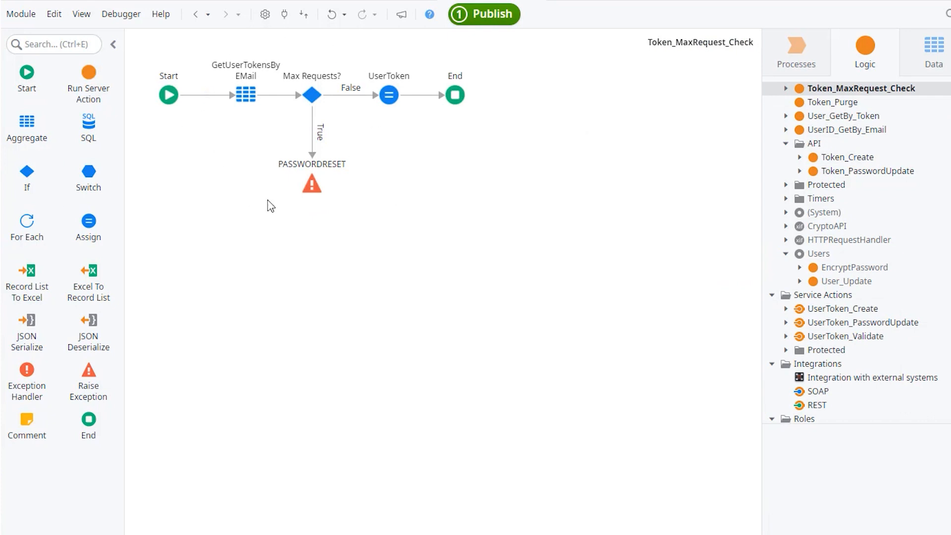
{"action": "mouse_move", "coordinate": [479, 309]}
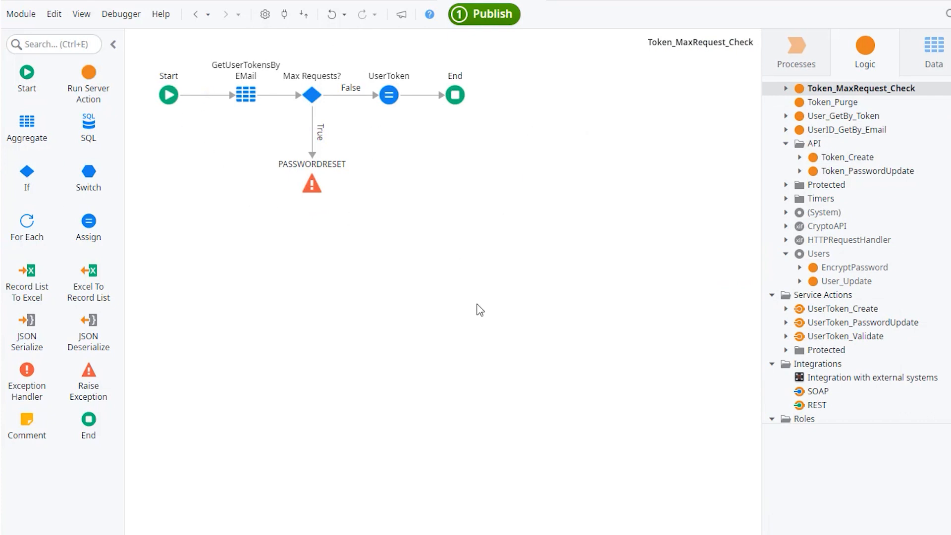
{"action": "mouse_move", "coordinate": [485, 312]}
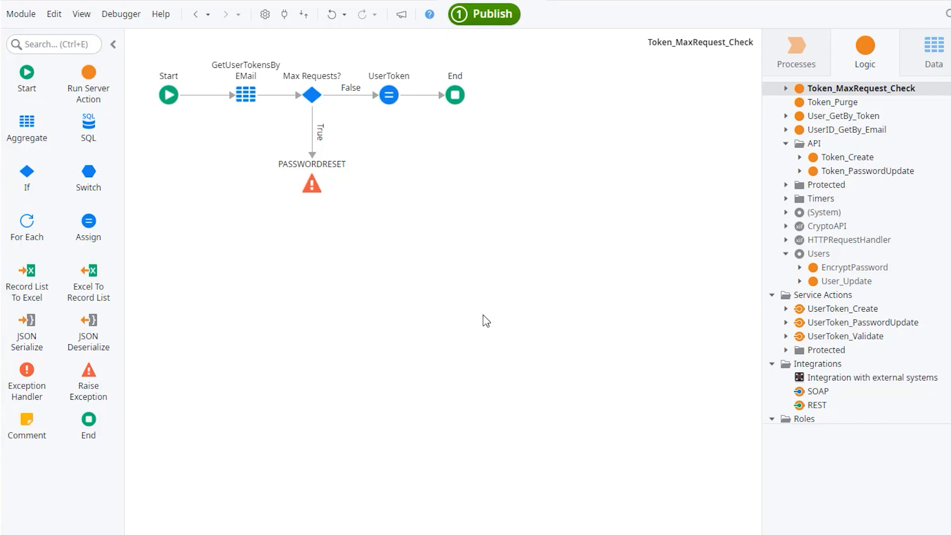
{"action": "mouse_move", "coordinate": [494, 316]}
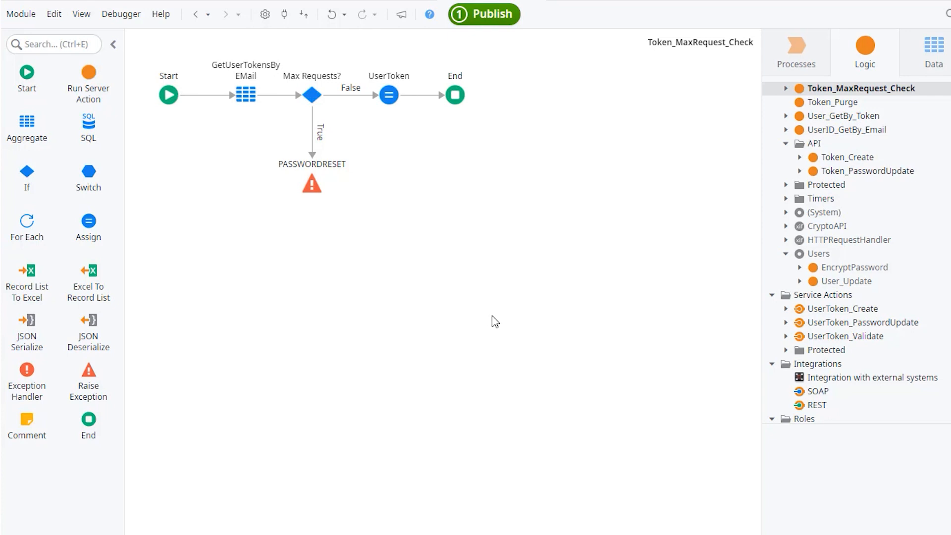
{"action": "mouse_move", "coordinate": [498, 321]}
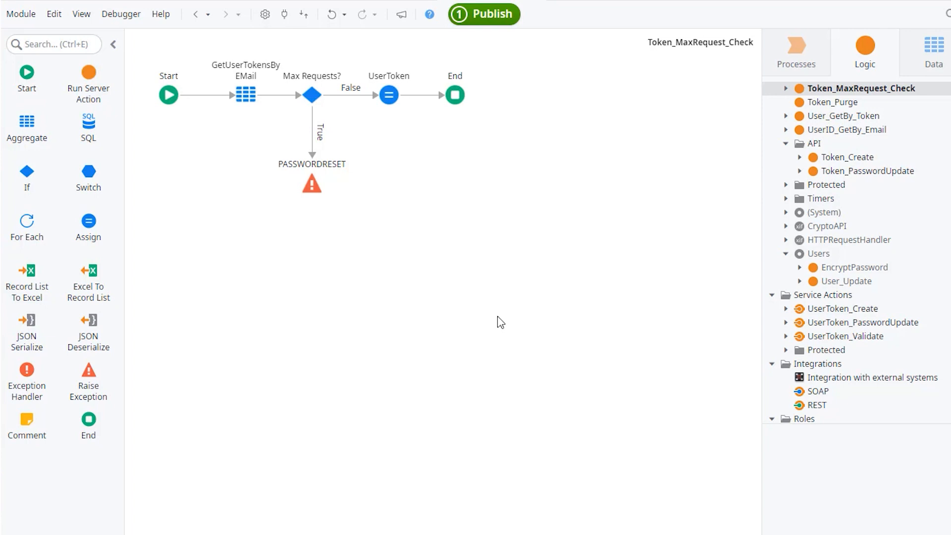
{"action": "mouse_move", "coordinate": [512, 316]}
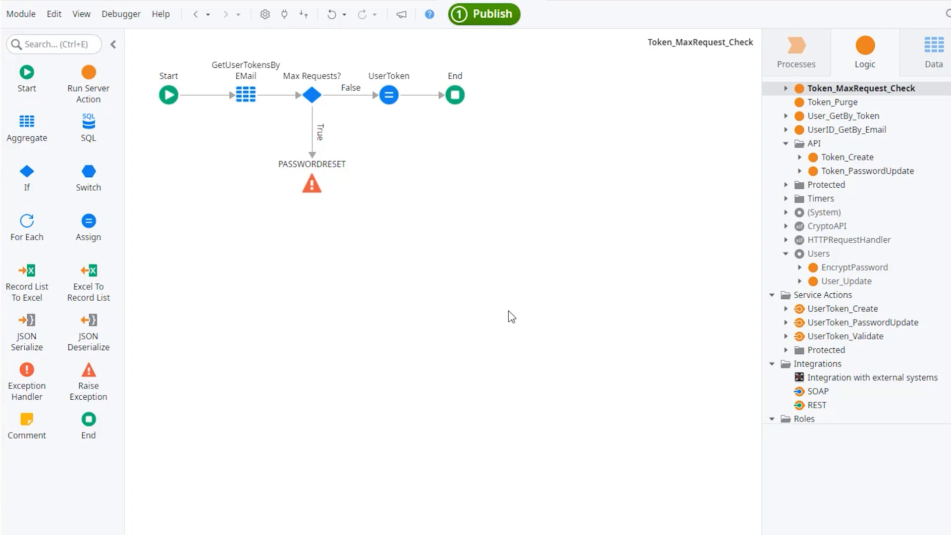
{"action": "mouse_move", "coordinate": [840, 309]}
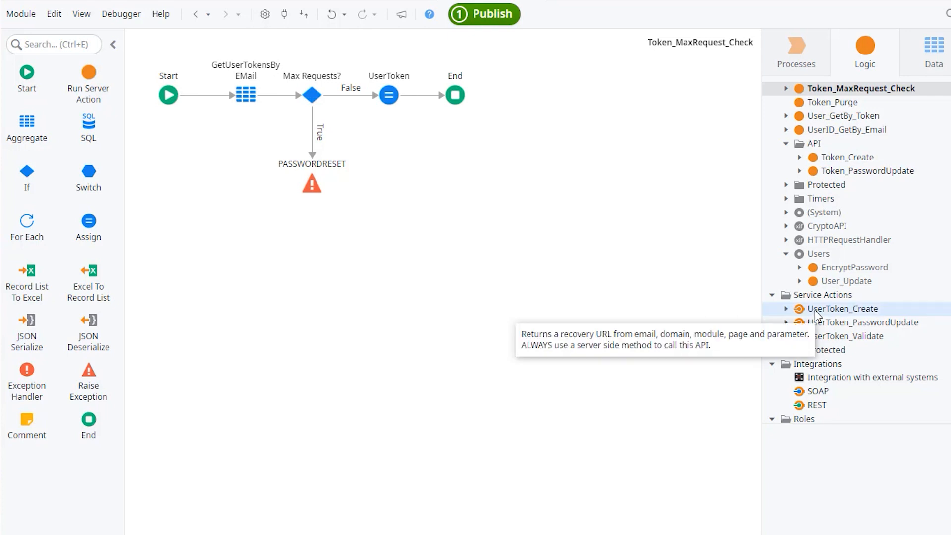
- Open UserToken_PasswordUpdate to show IP_Verify, Token_PasswordUpdate, IP_Purge_ByClientAddress and Set UserID
{"action": "left_click", "coordinate": [865, 322]}
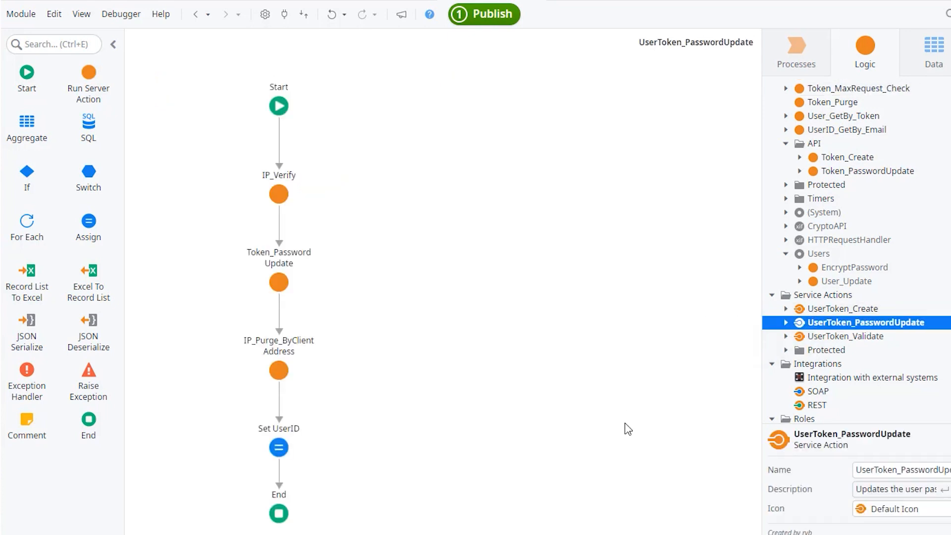
{"action": "mouse_move", "coordinate": [581, 440]}
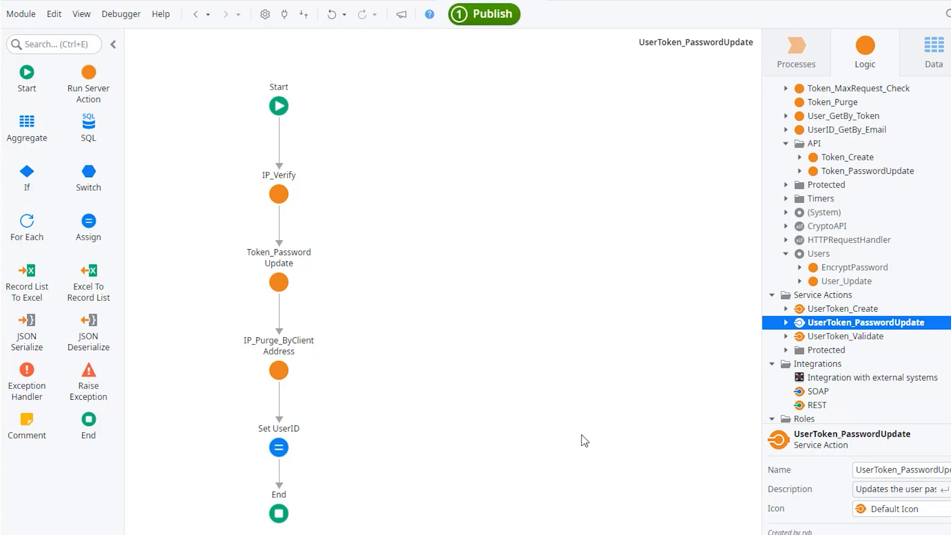
{"action": "mouse_move", "coordinate": [570, 444]}
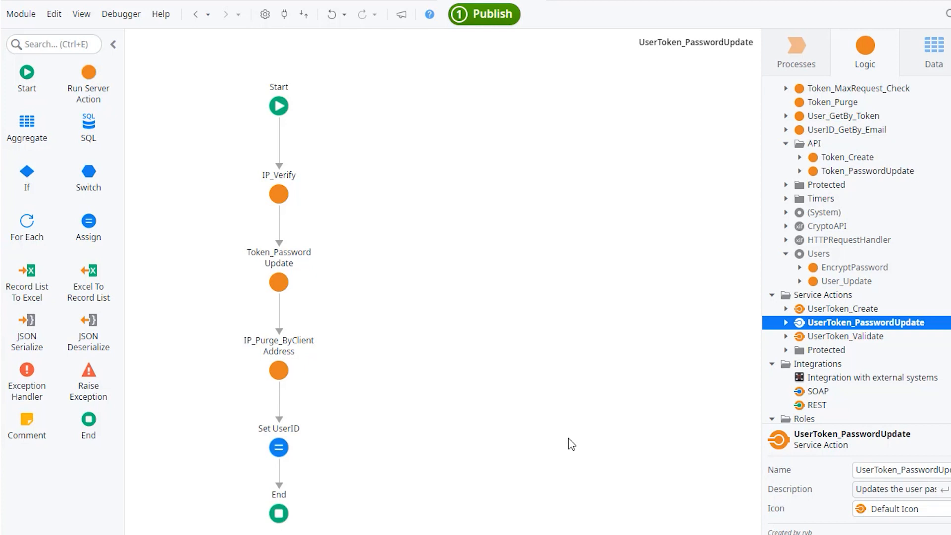
{"action": "mouse_move", "coordinate": [565, 440]}
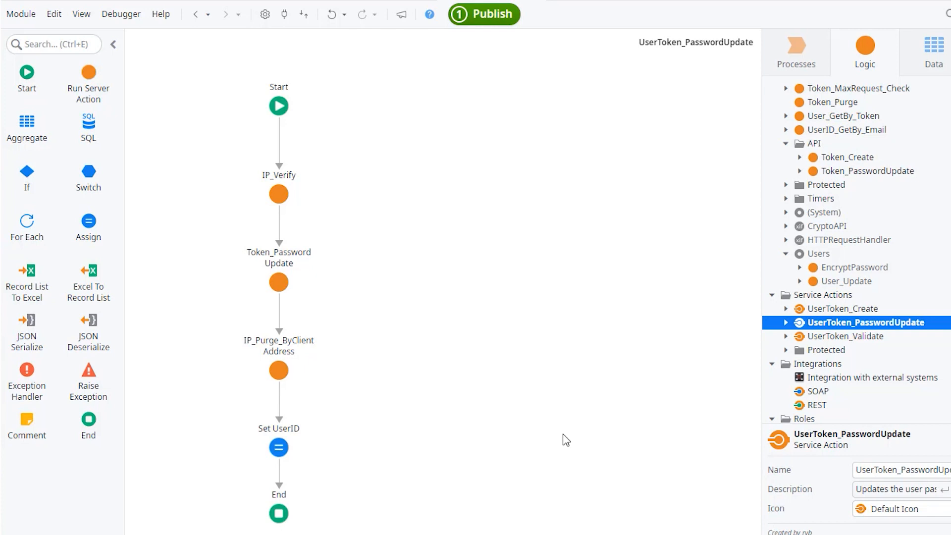
{"action": "mouse_move", "coordinate": [570, 443]}
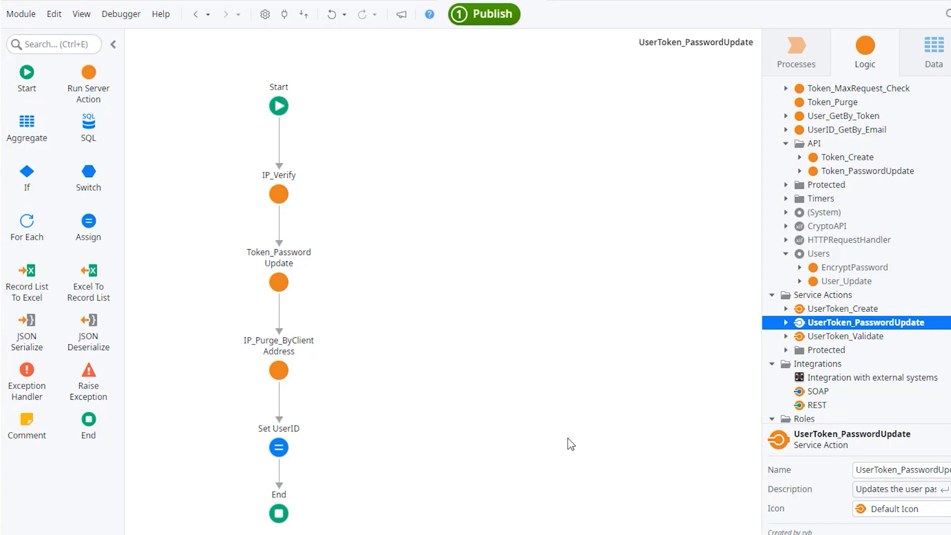
{"action": "mouse_move", "coordinate": [539, 465]}
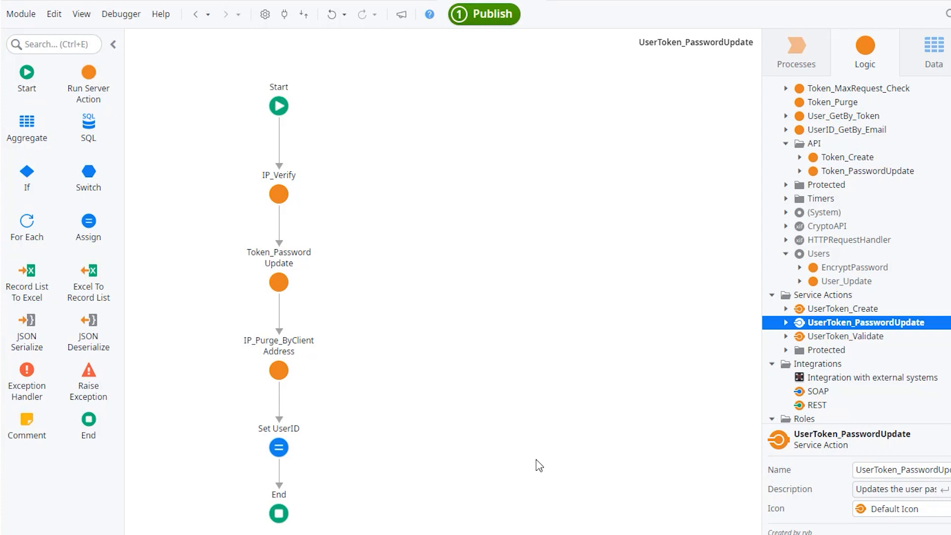
{"action": "mouse_move", "coordinate": [219, 166]}
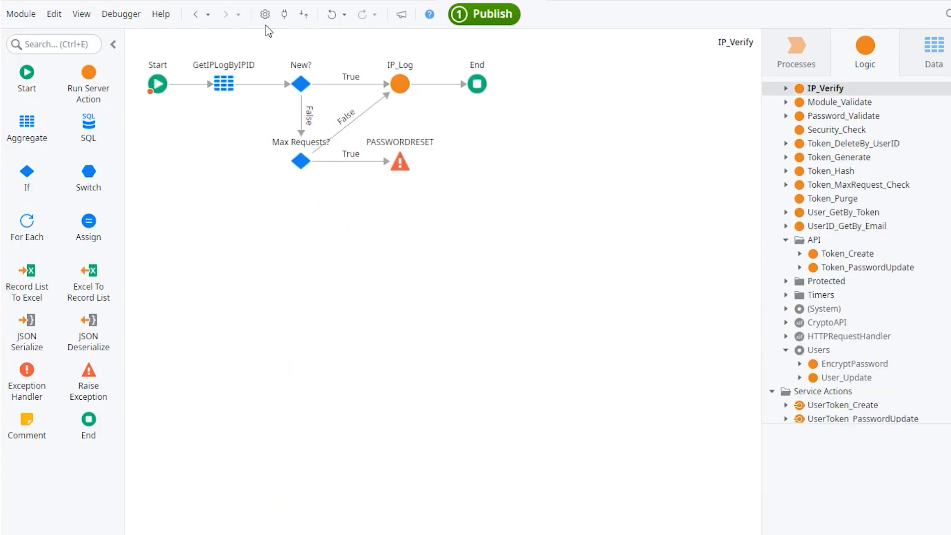
{"action": "mouse_move", "coordinate": [334, 62]}
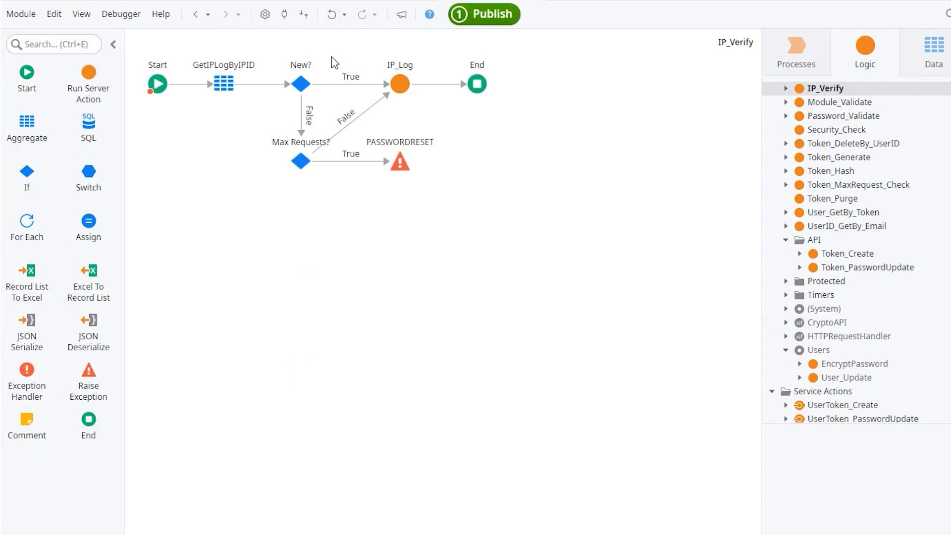
{"action": "mouse_move", "coordinate": [341, 61]}
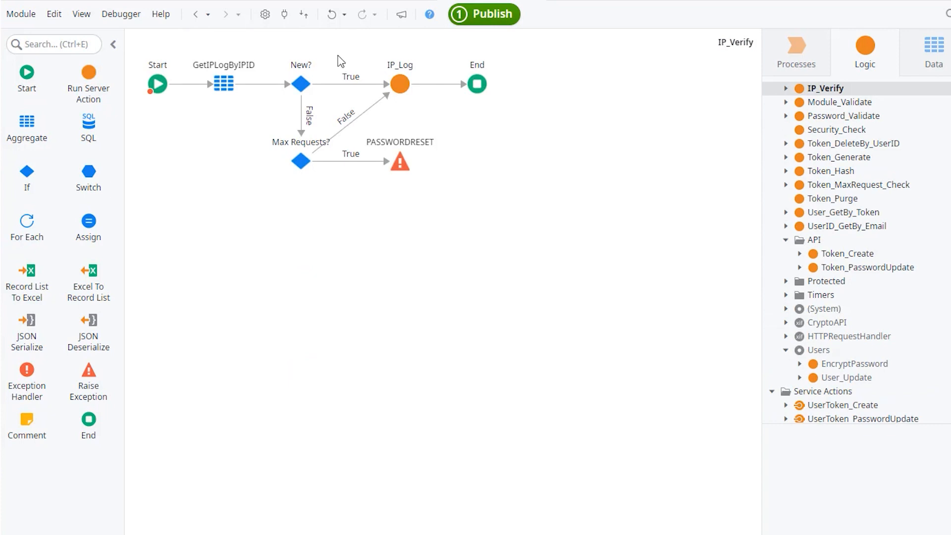
{"action": "mouse_move", "coordinate": [345, 63]}
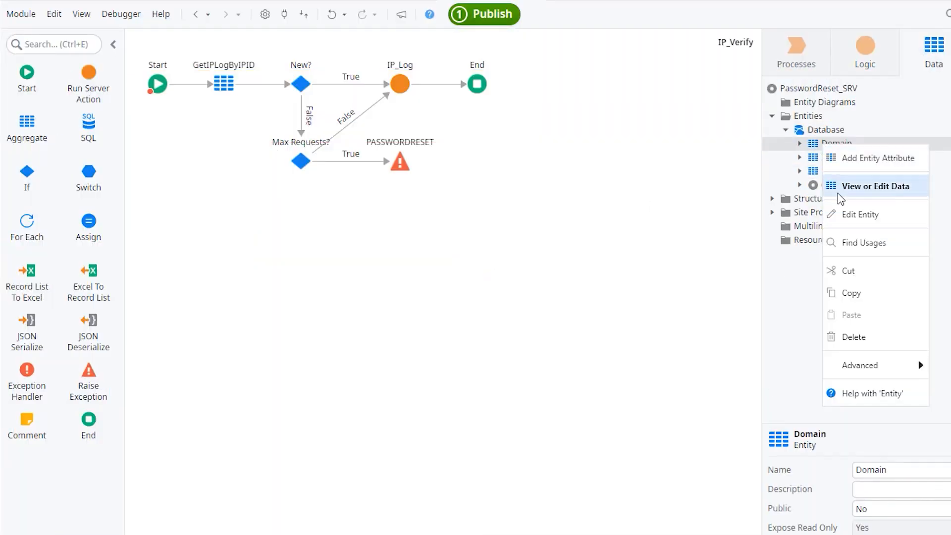
- Browse the Domain entity's records, then IP_Log's addresses, counts and expiry times
{"action": "left_click", "coordinate": [877, 186]}
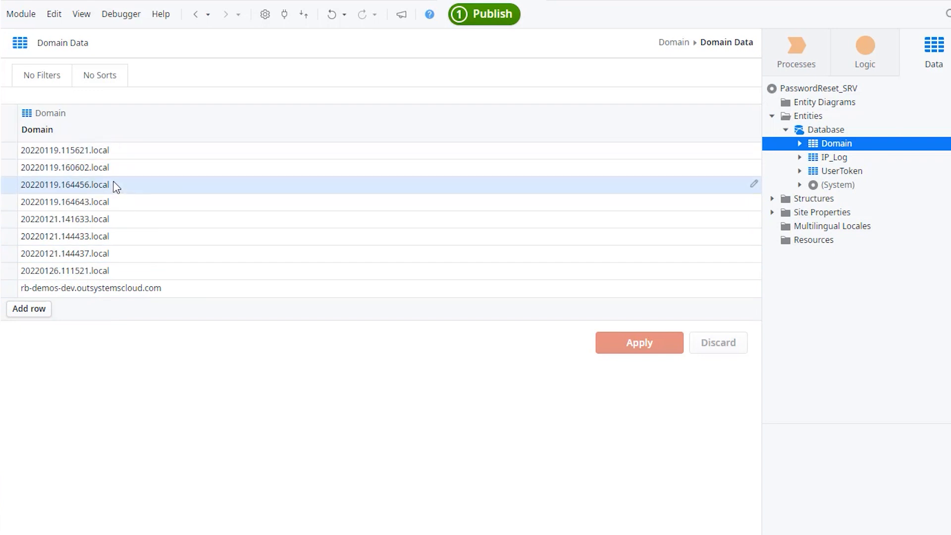
{"action": "left_click", "coordinate": [836, 157]}
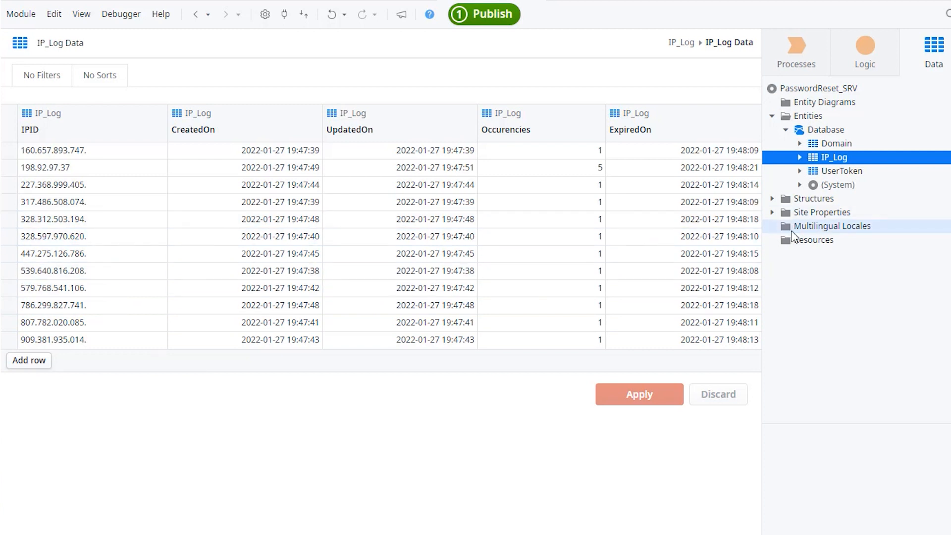
- View UserToken records and scroll right across token, expiry, email and domain columns
{"action": "right_click", "coordinate": [840, 170]}
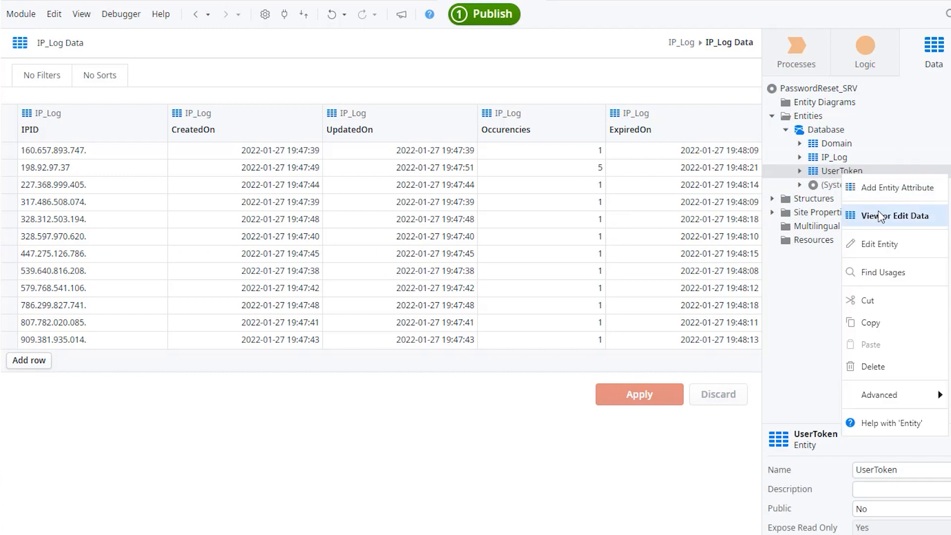
{"action": "left_click", "coordinate": [901, 215]}
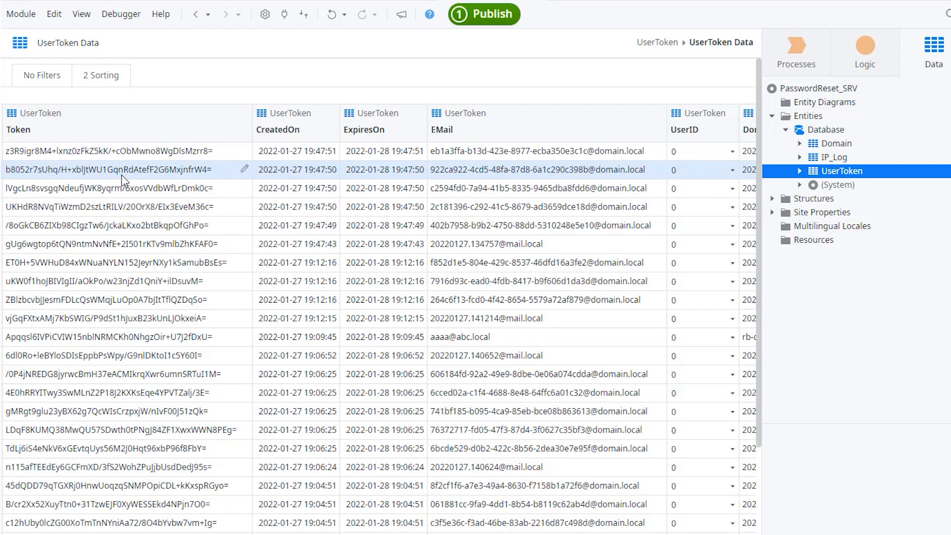
{"action": "mouse_move", "coordinate": [133, 176]}
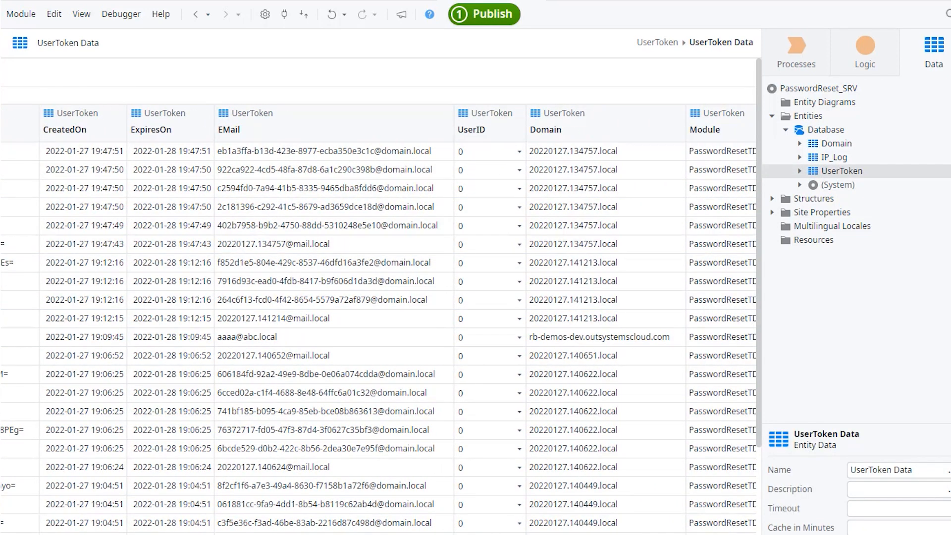
{"action": "scroll", "scroll_direction": "right", "scroll_amount": 3}
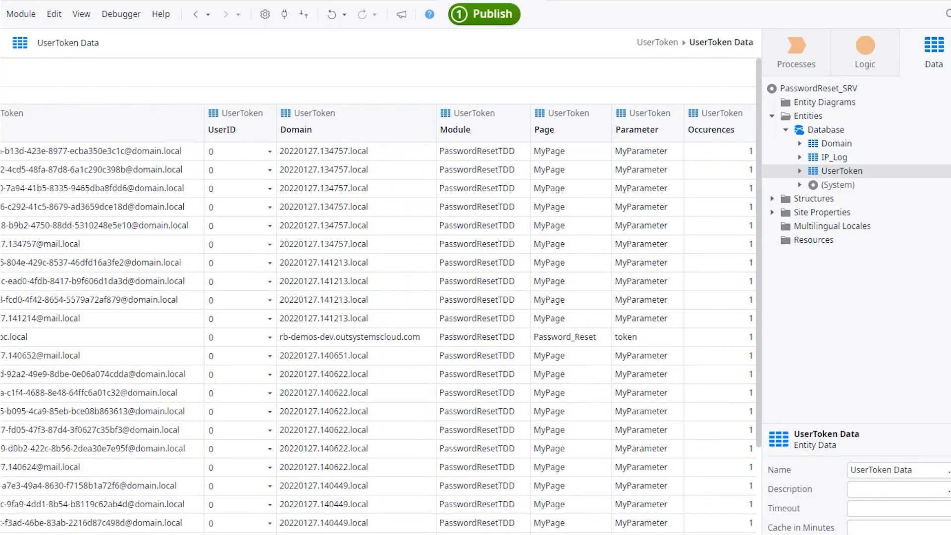
{"action": "mouse_move", "coordinate": [711, 521]}
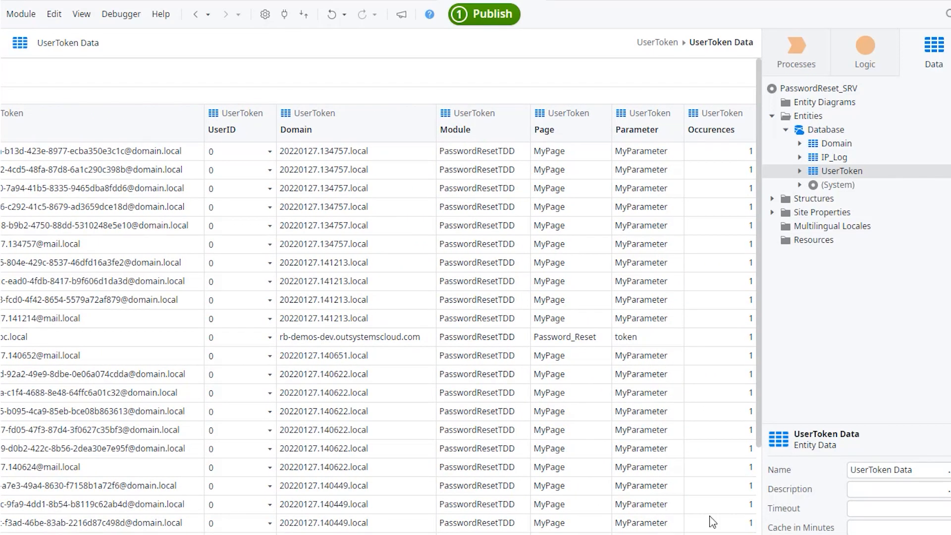